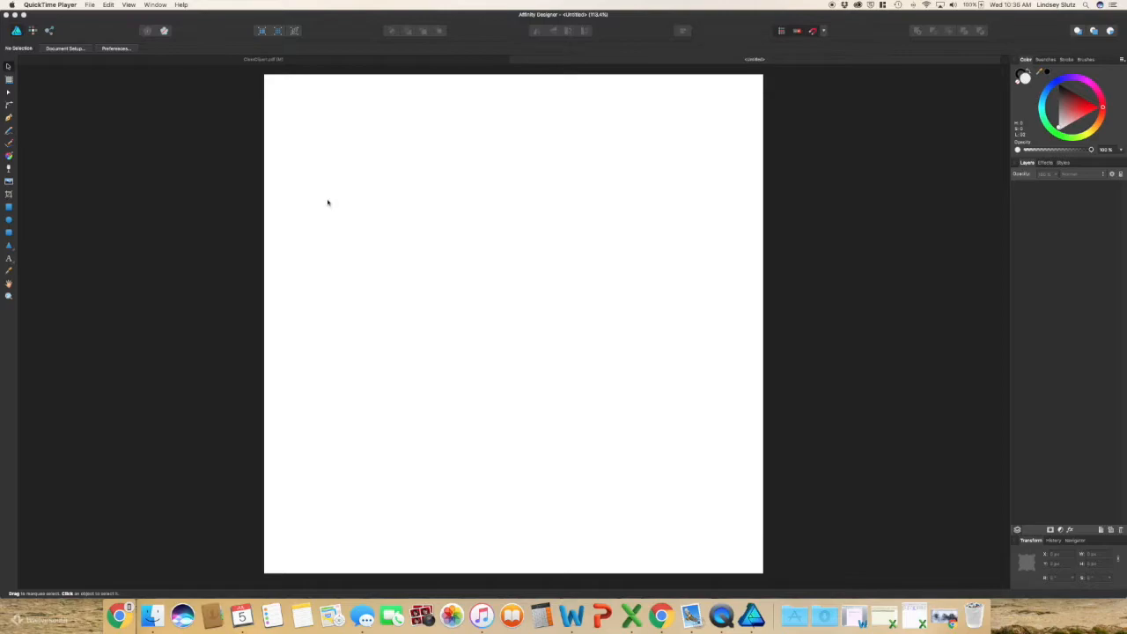
mouse_move(113, 183)
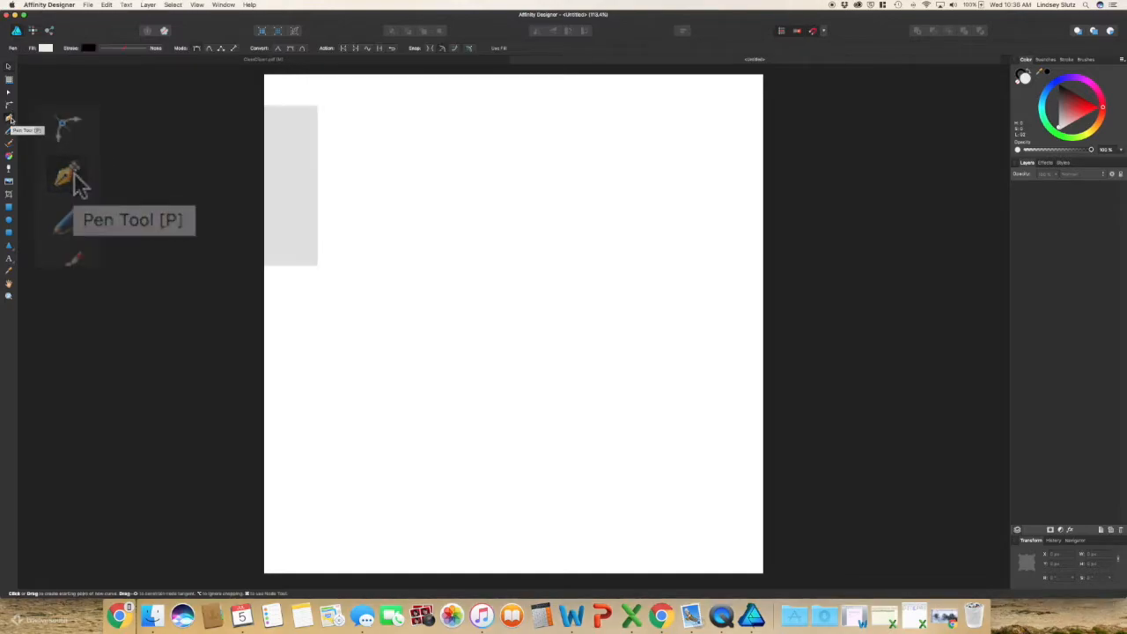
mouse_move(513, 121)
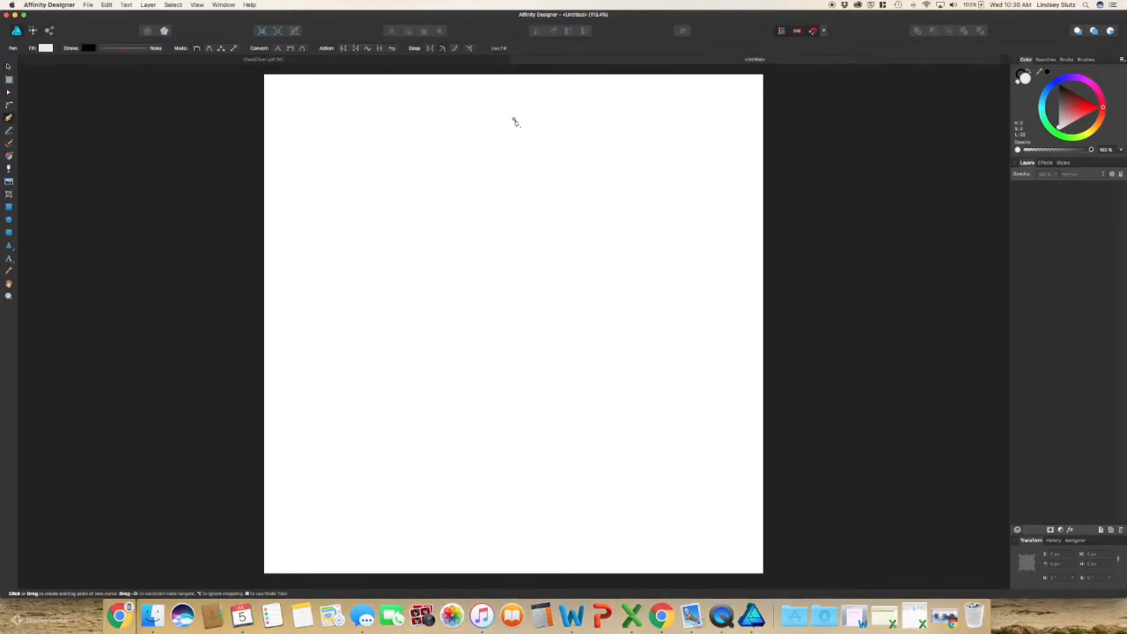
Draw a straight vertical Pen line down the page centre, from near the top to the bottom
click(513, 118)
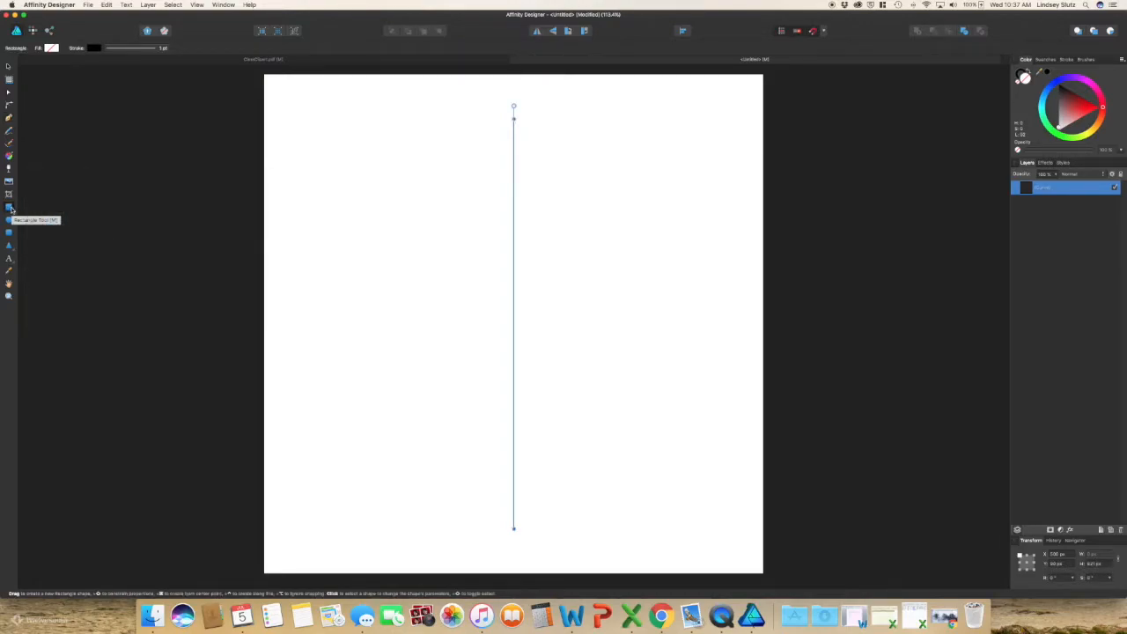
Draw a small light grey rectangle and slide its right edge flush against the line's top
drag(465, 146, 493, 174)
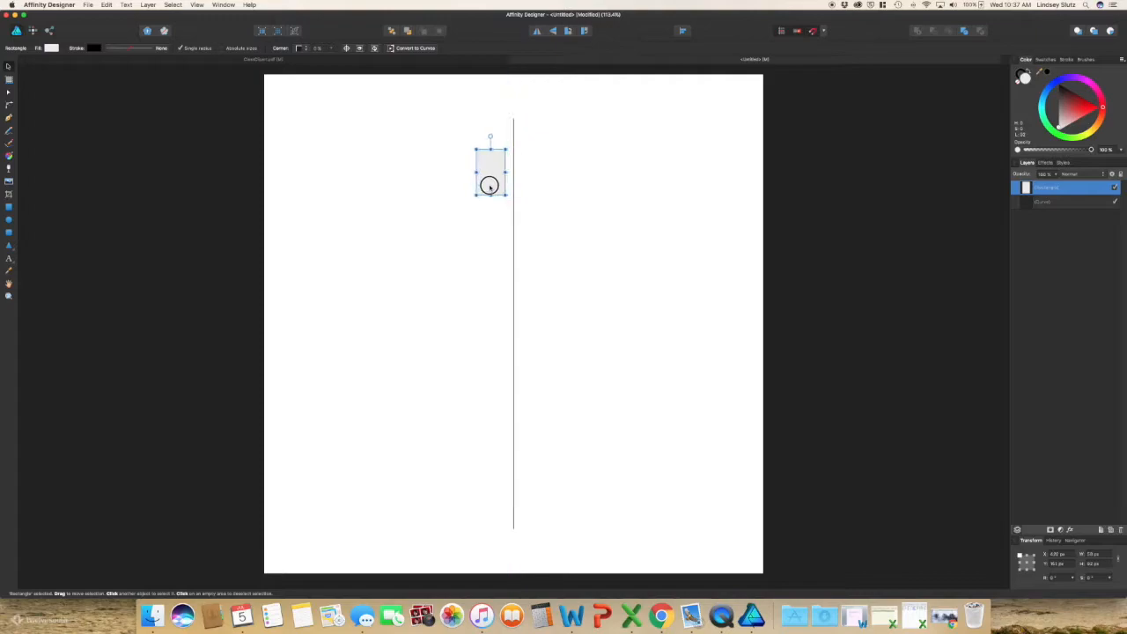
drag(490, 185, 499, 185)
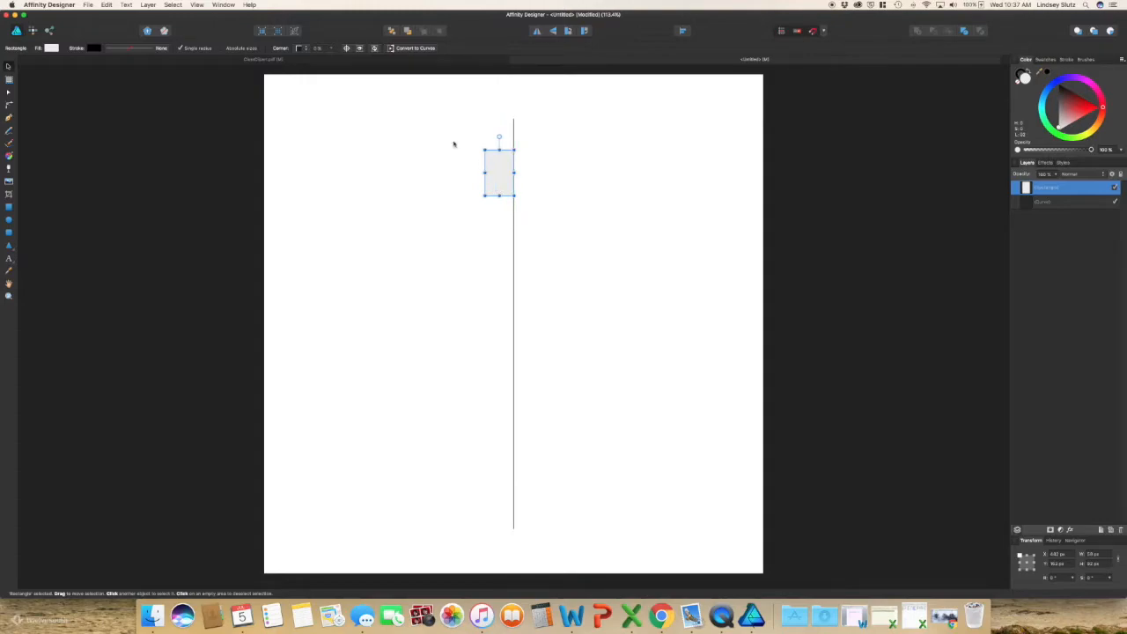
Make the rectangle a symbol from the Symbols panel, with a mirrored copy right of the line
click(187, 5)
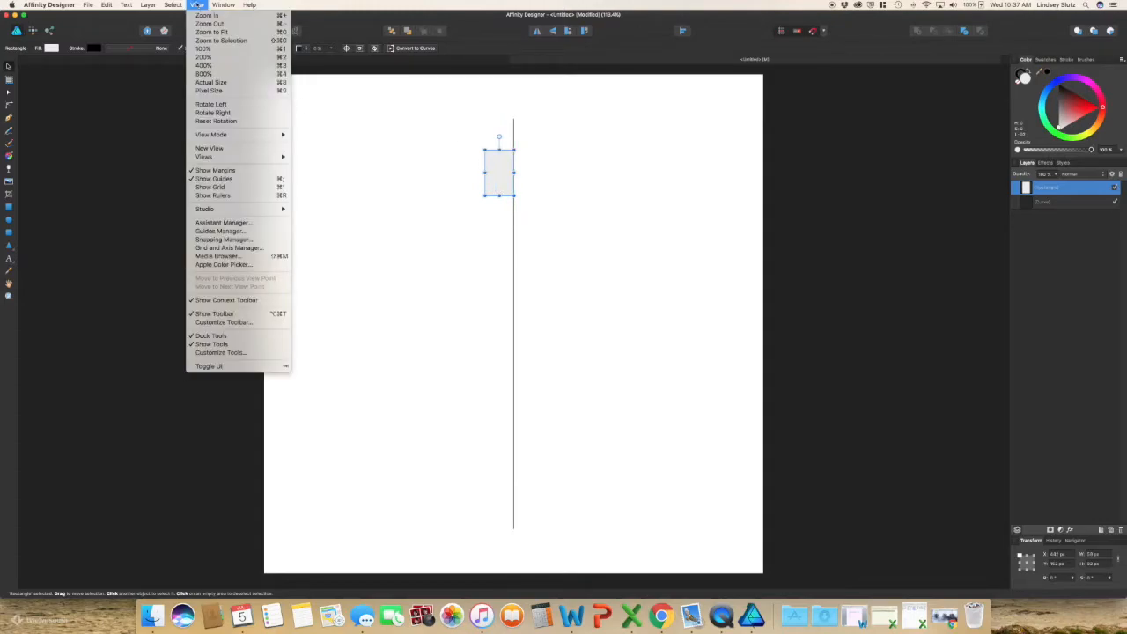
mouse_move(204, 209)
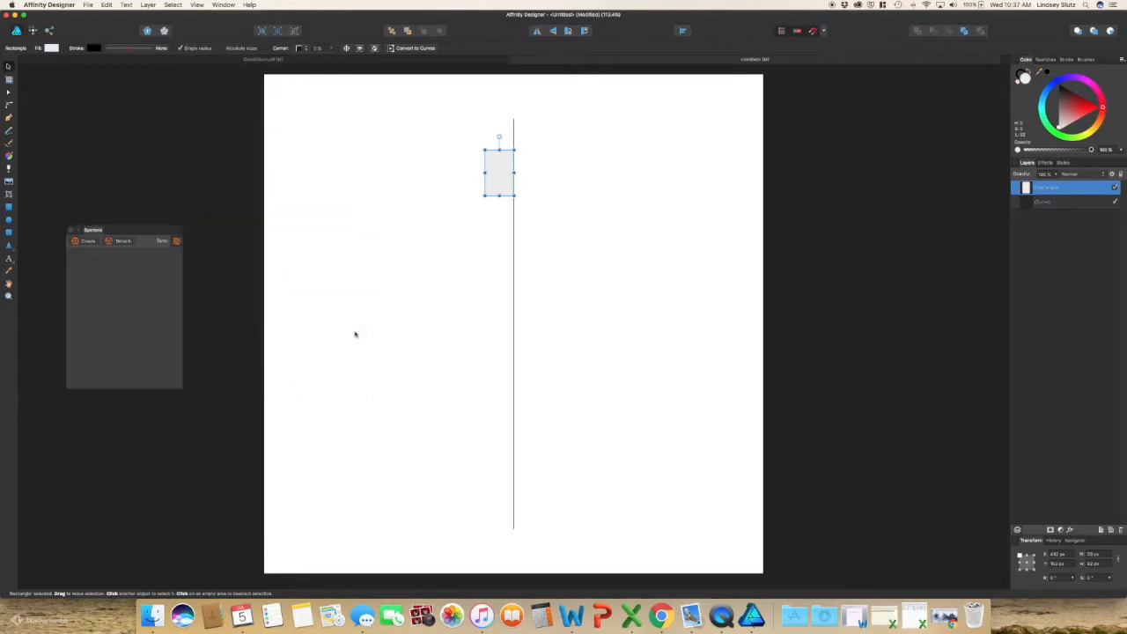
click(87, 240)
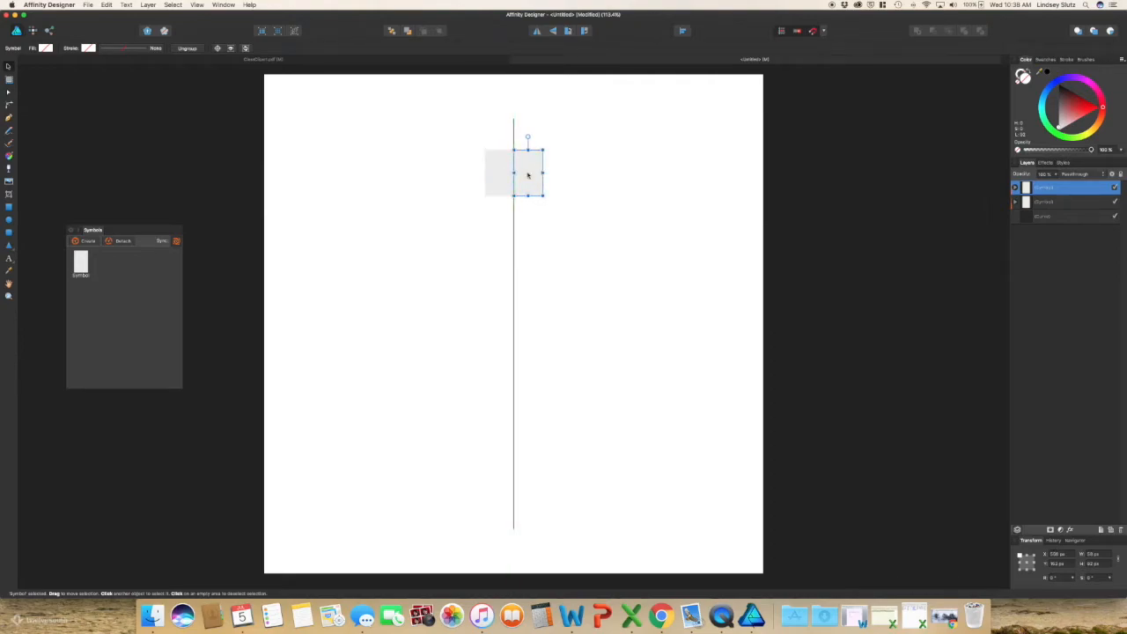
mouse_move(864, 173)
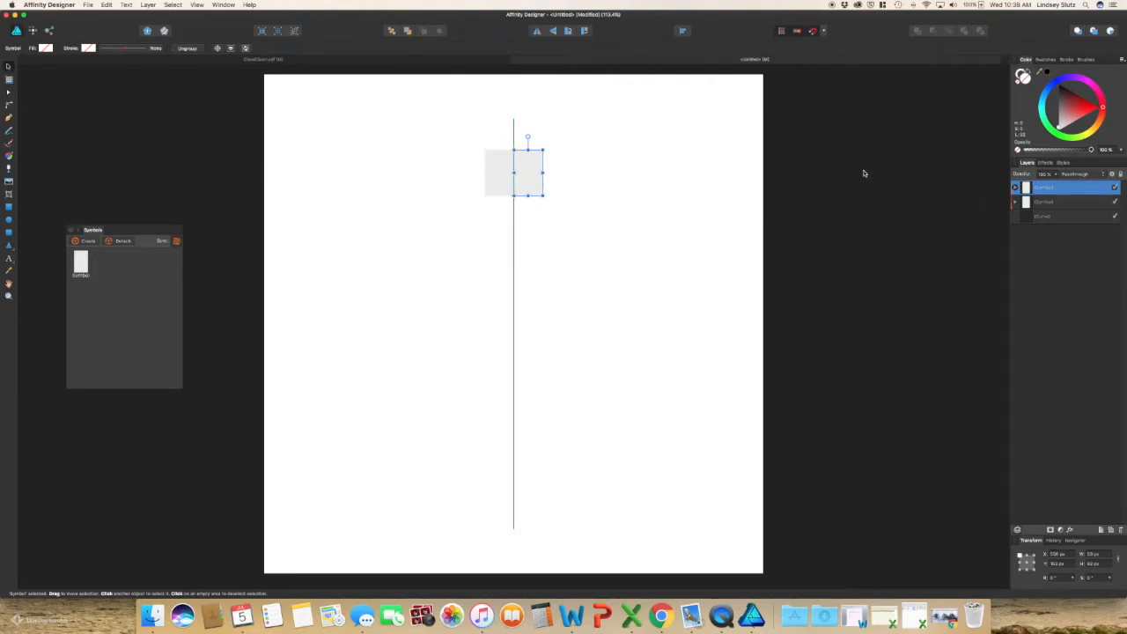
Group both rectangle symbols, then expand the group and one symbol in the Layers panel
click(1073, 189)
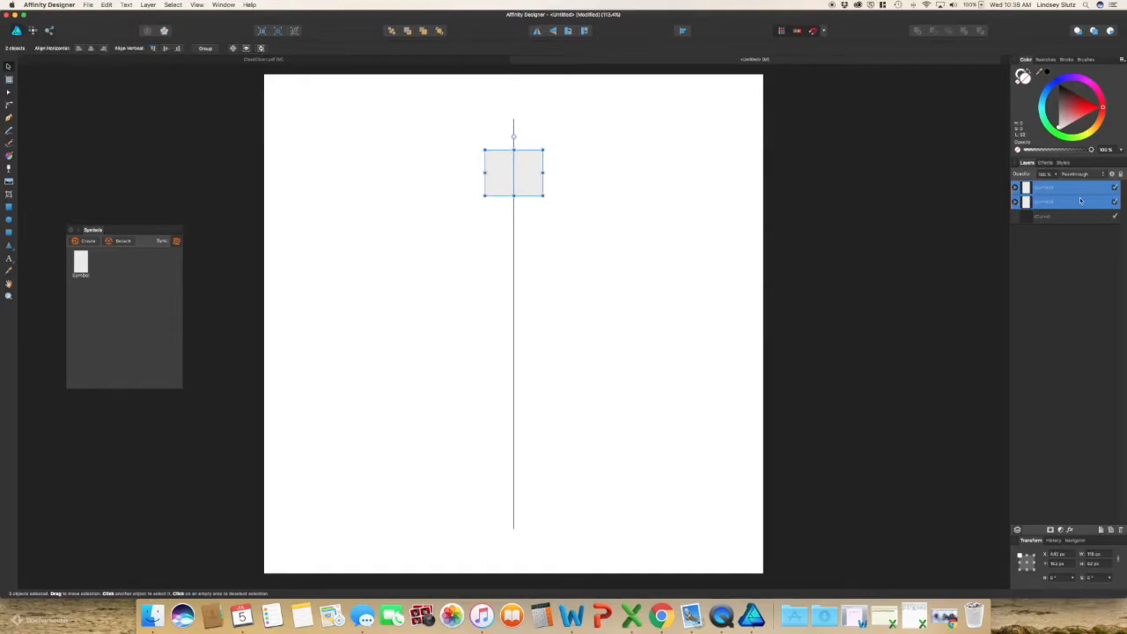
click(1055, 188)
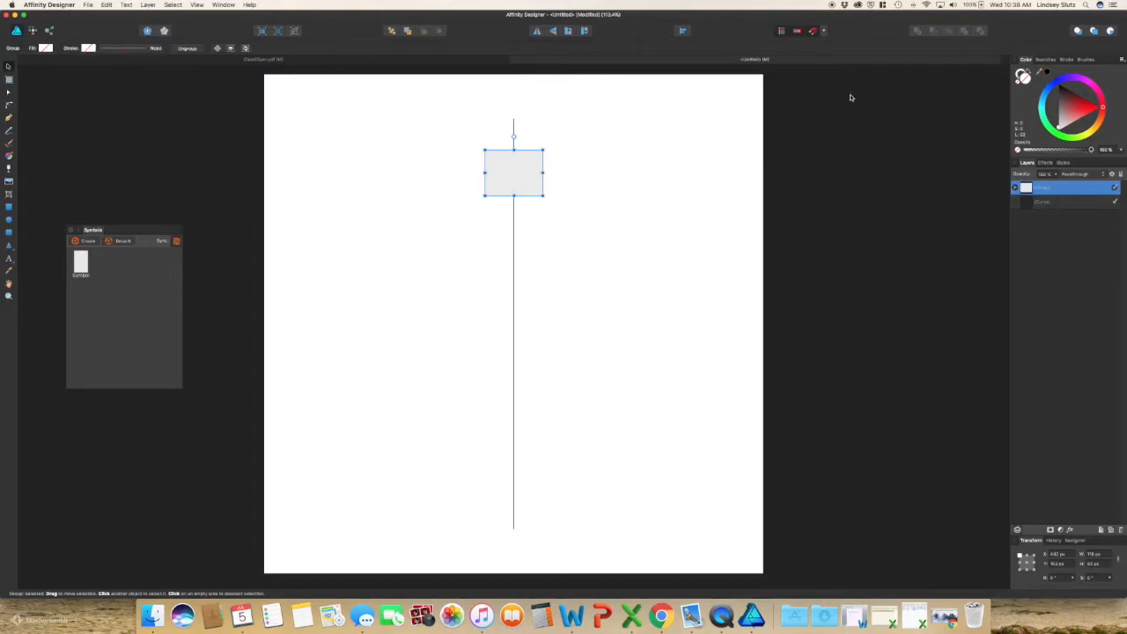
right_click(514, 172)
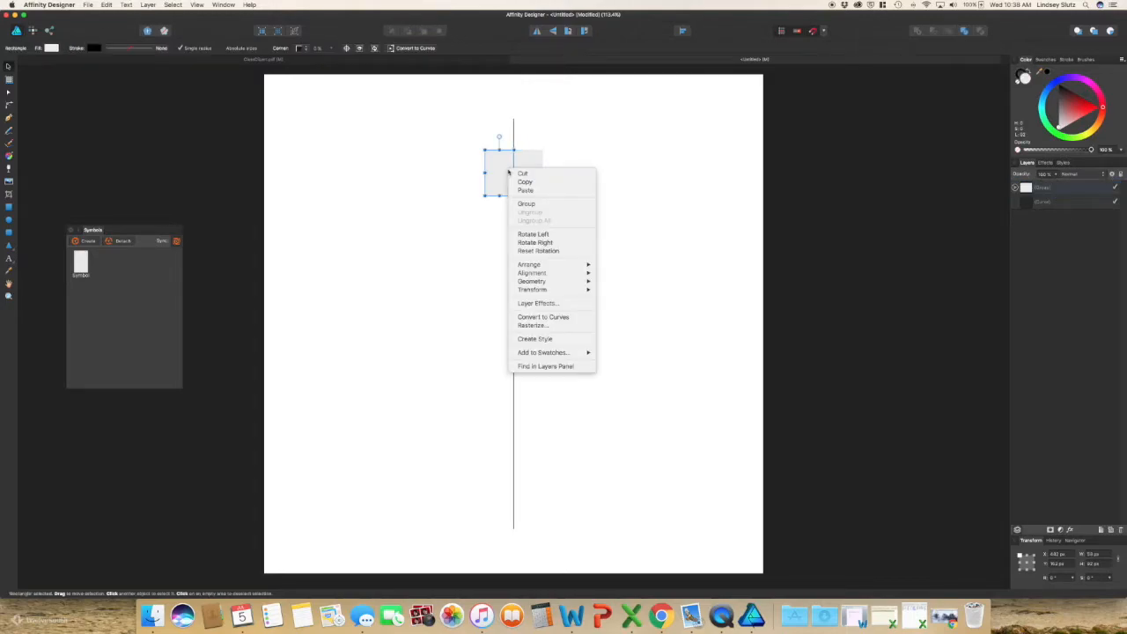
mouse_move(928, 231)
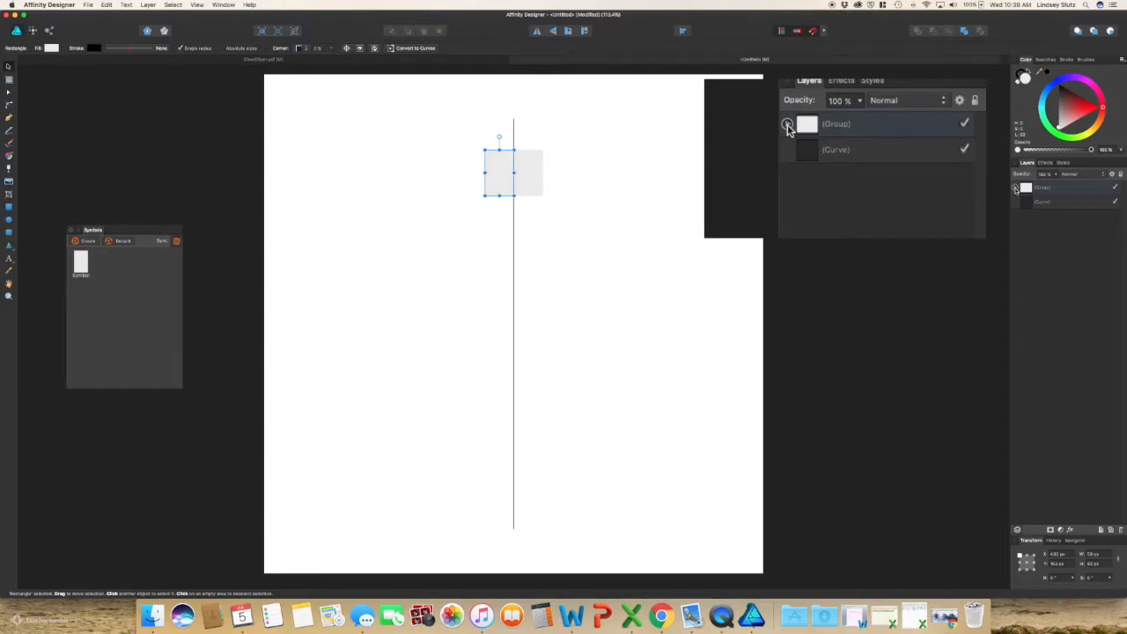
click(786, 123)
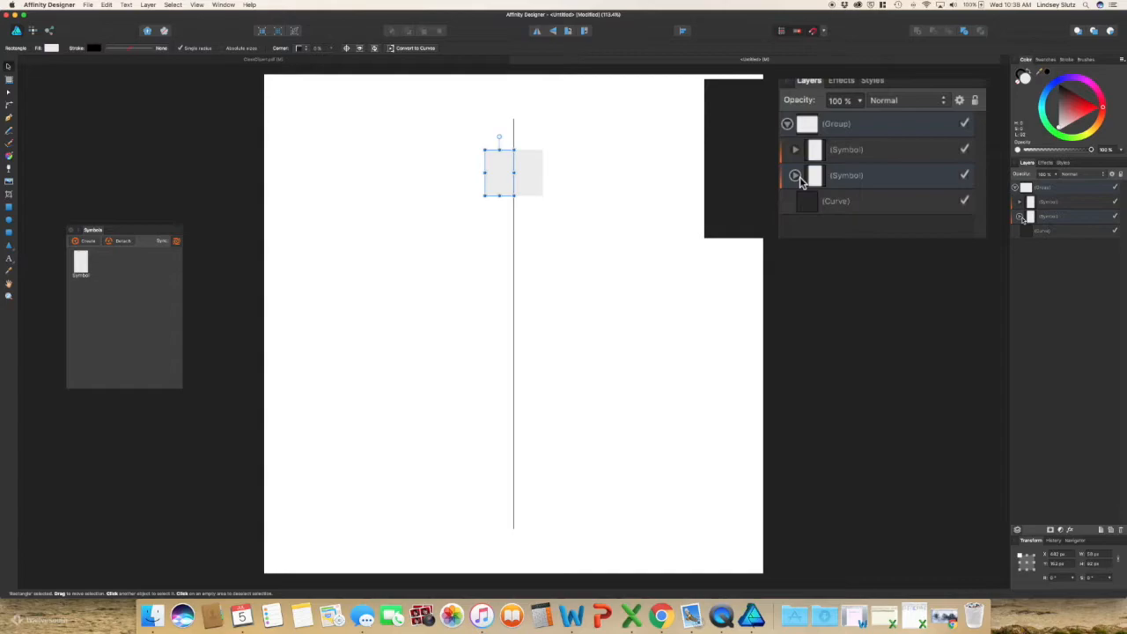
click(795, 175)
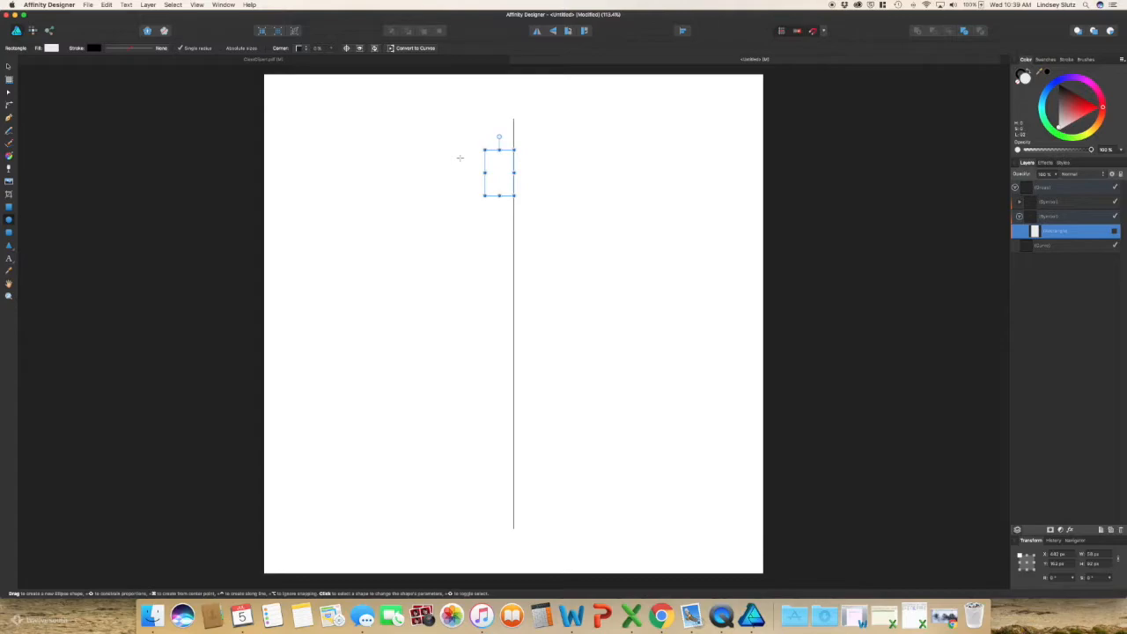
Inside the symbol, draw a small circle near the top and a larger one mid-left of the line
drag(487, 150, 491, 198)
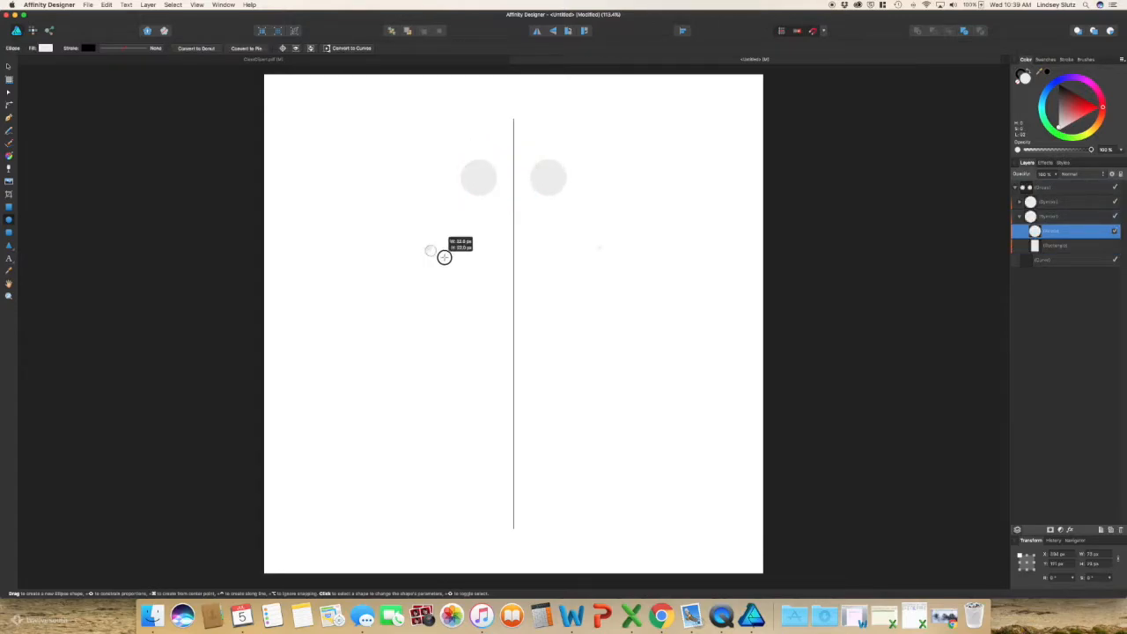
drag(430, 250, 495, 316)
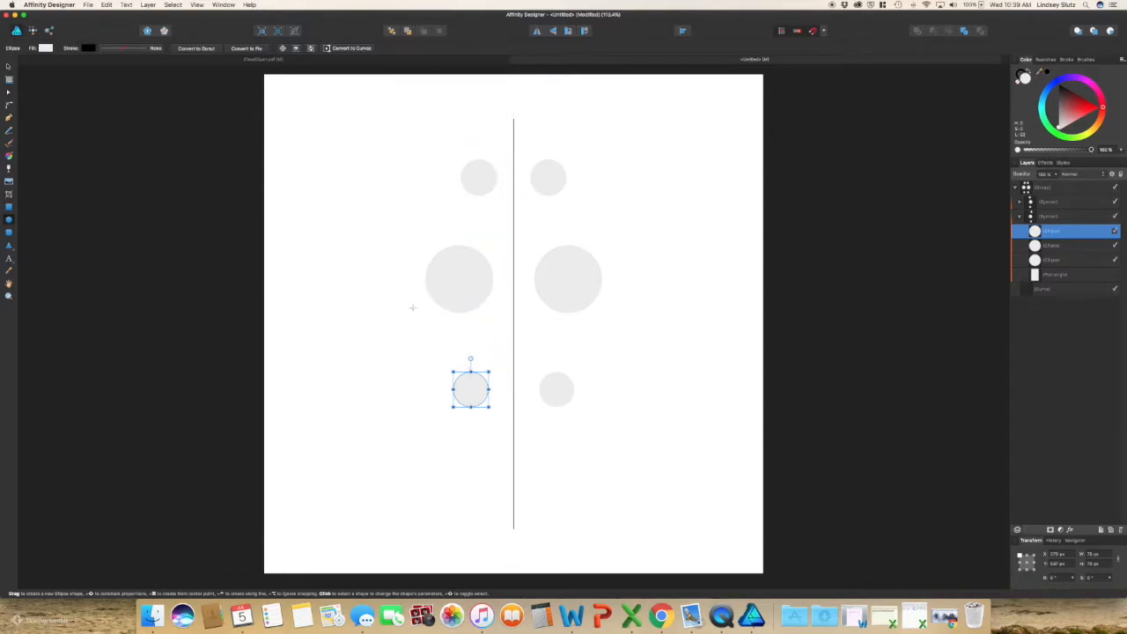
mouse_move(526, 204)
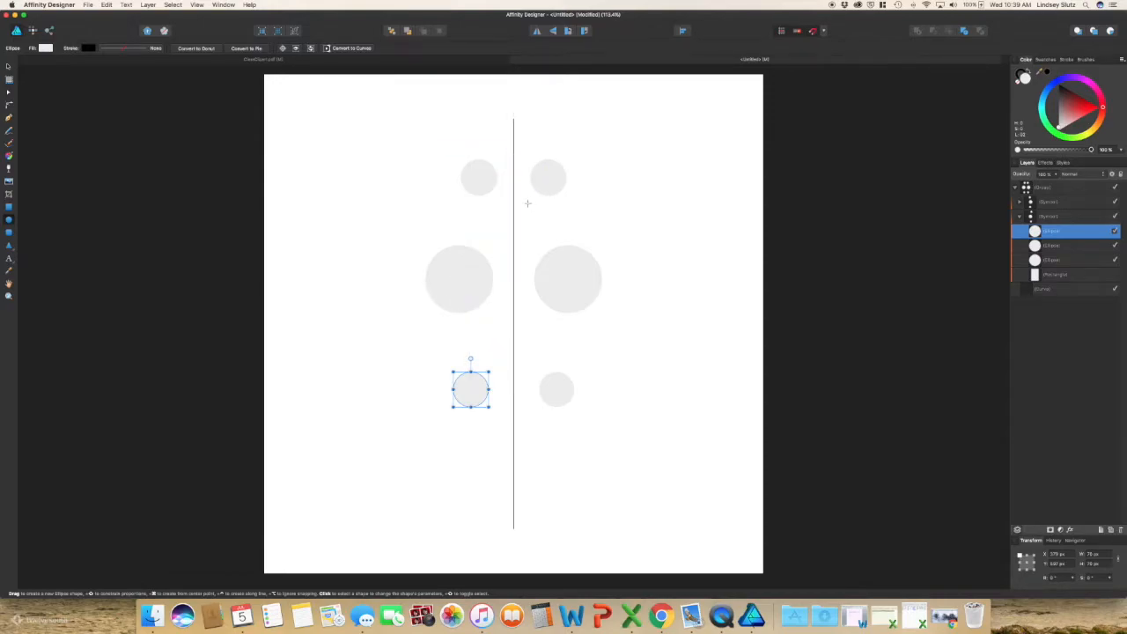
mouse_move(421, 231)
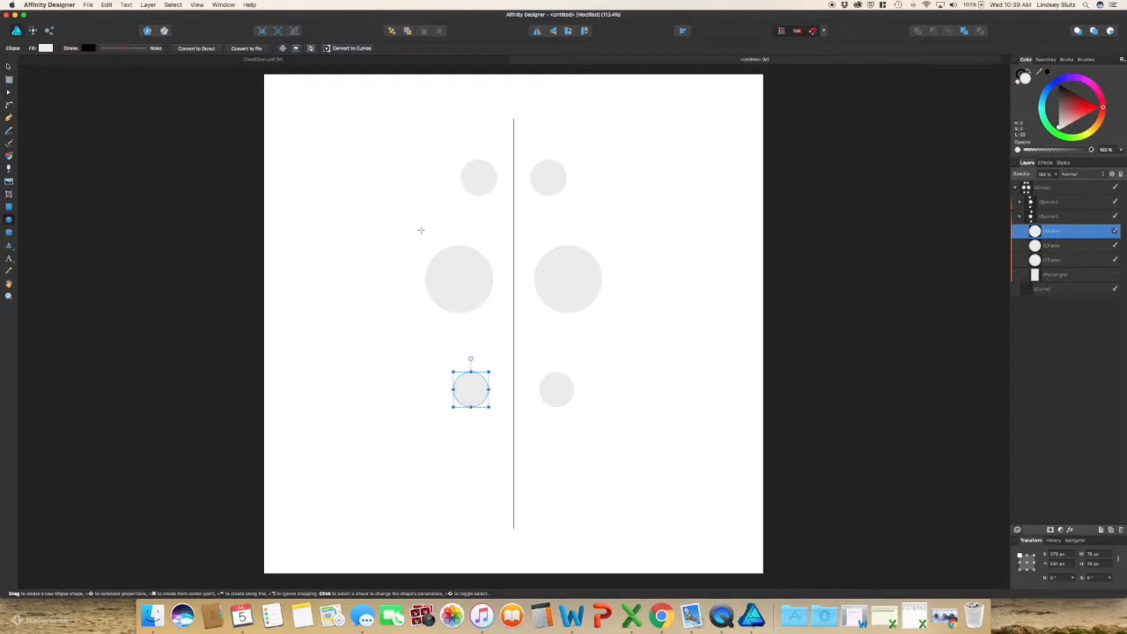
mouse_move(332, 146)
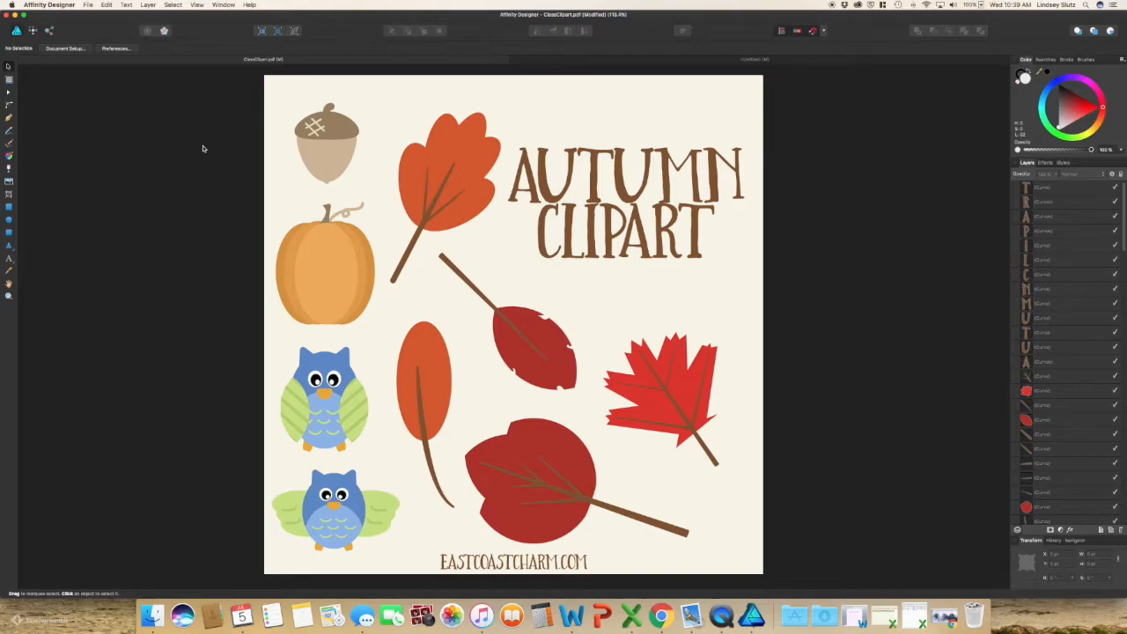
mouse_move(493, 519)
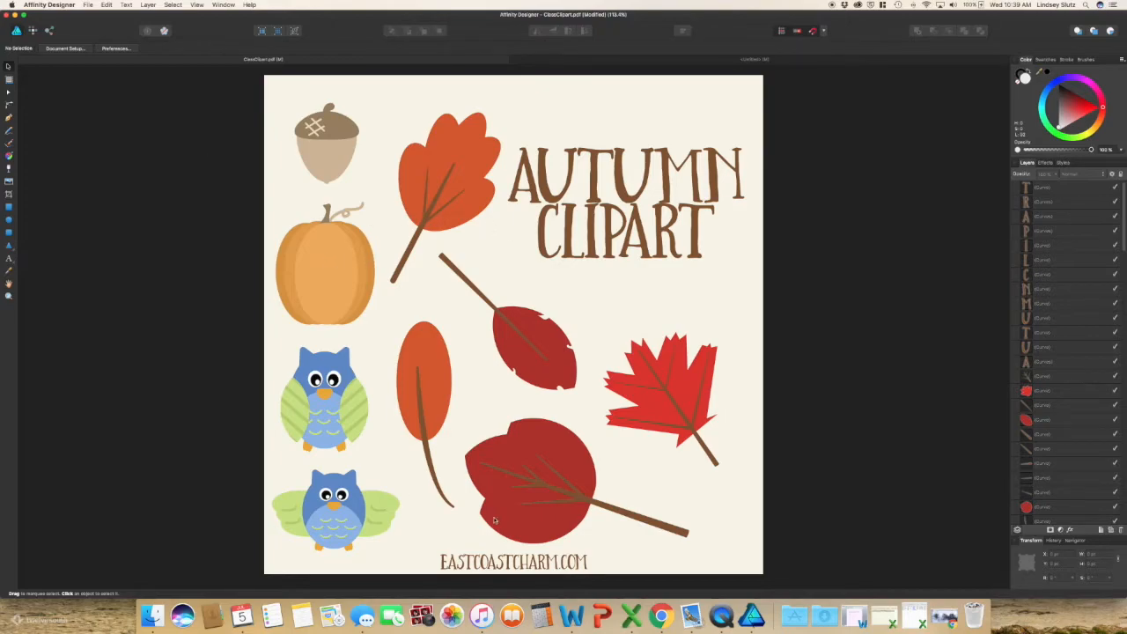
mouse_move(230, 190)
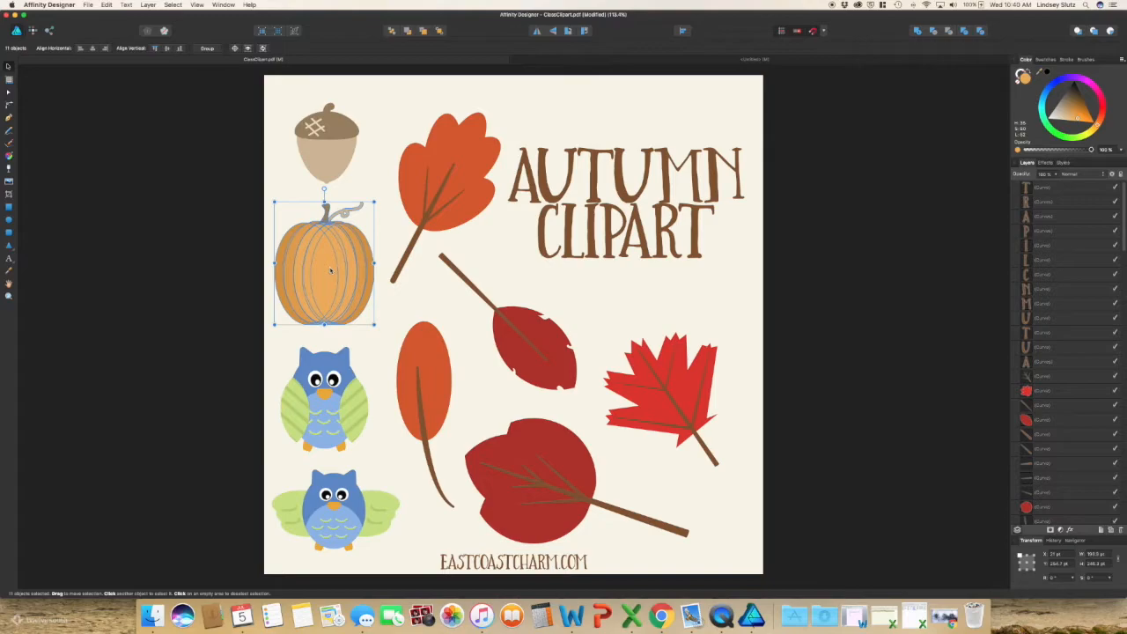
Copy the pumpkin illustration from the ClassClipart.pdf document
right_click(328, 271)
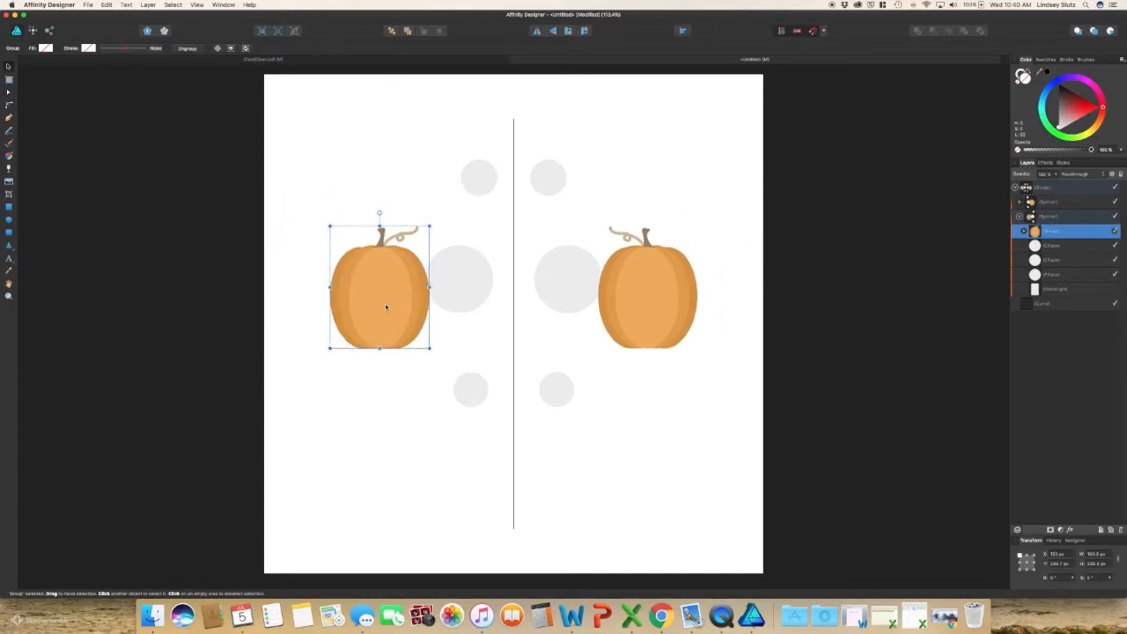
Drag the pasted pumpkin into place, snug against the left side of the centre line
drag(378, 288, 446, 183)
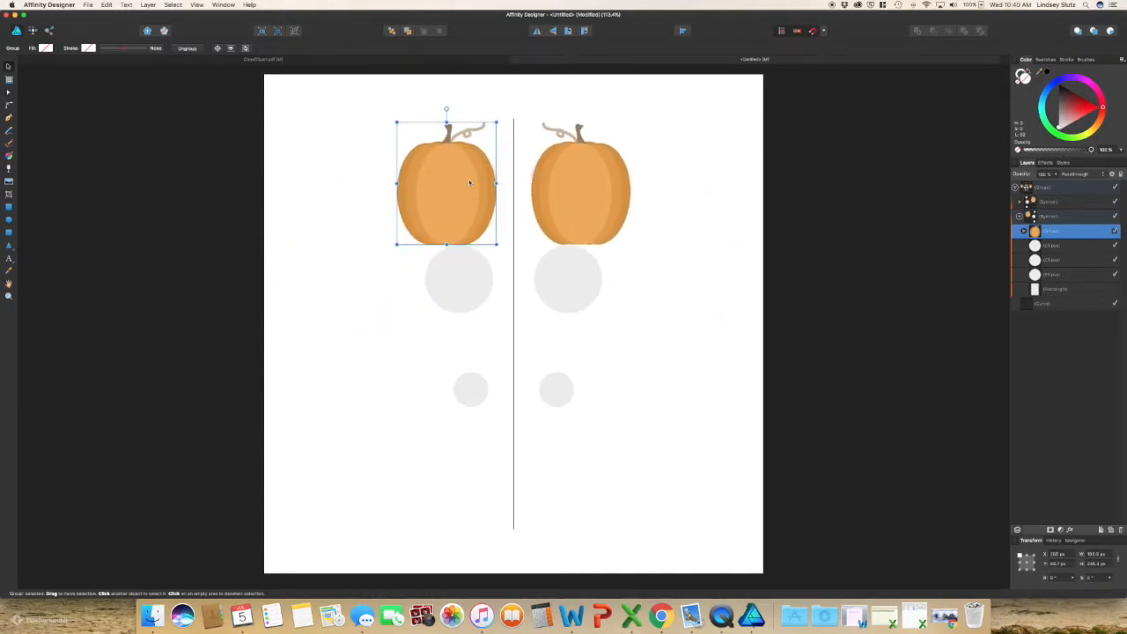
drag(469, 183, 390, 341)
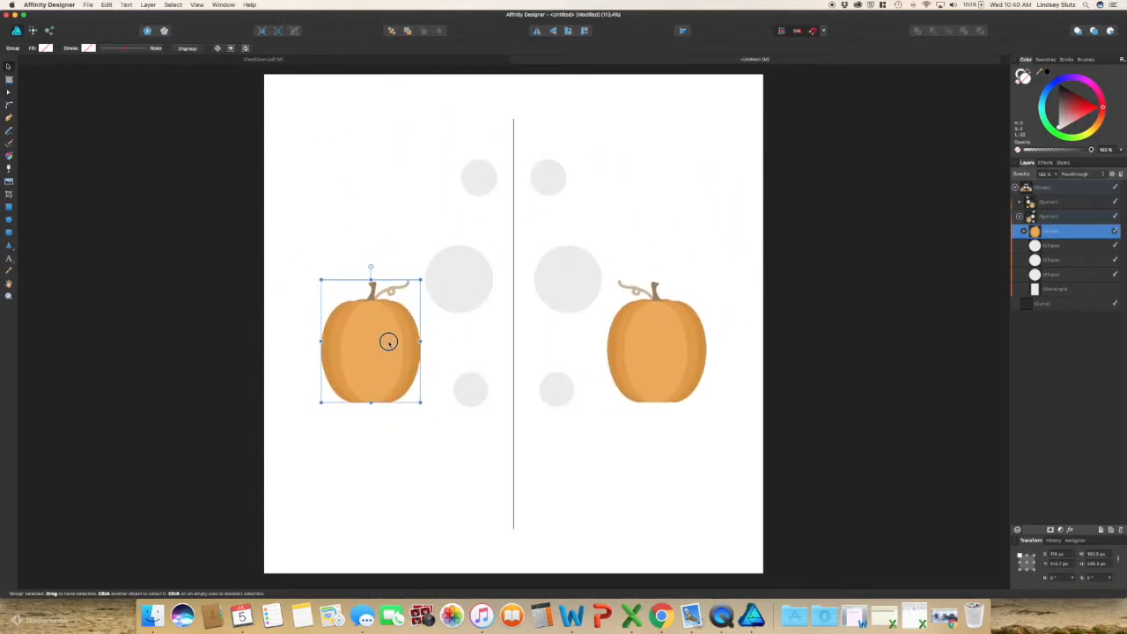
drag(390, 342, 458, 293)
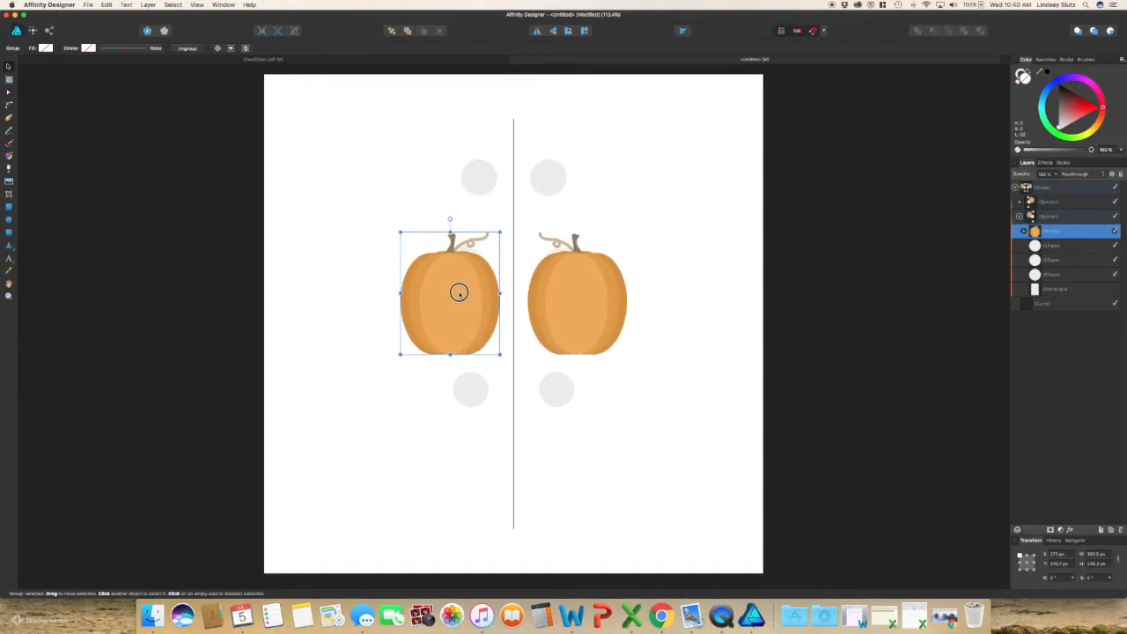
drag(459, 292, 464, 295)
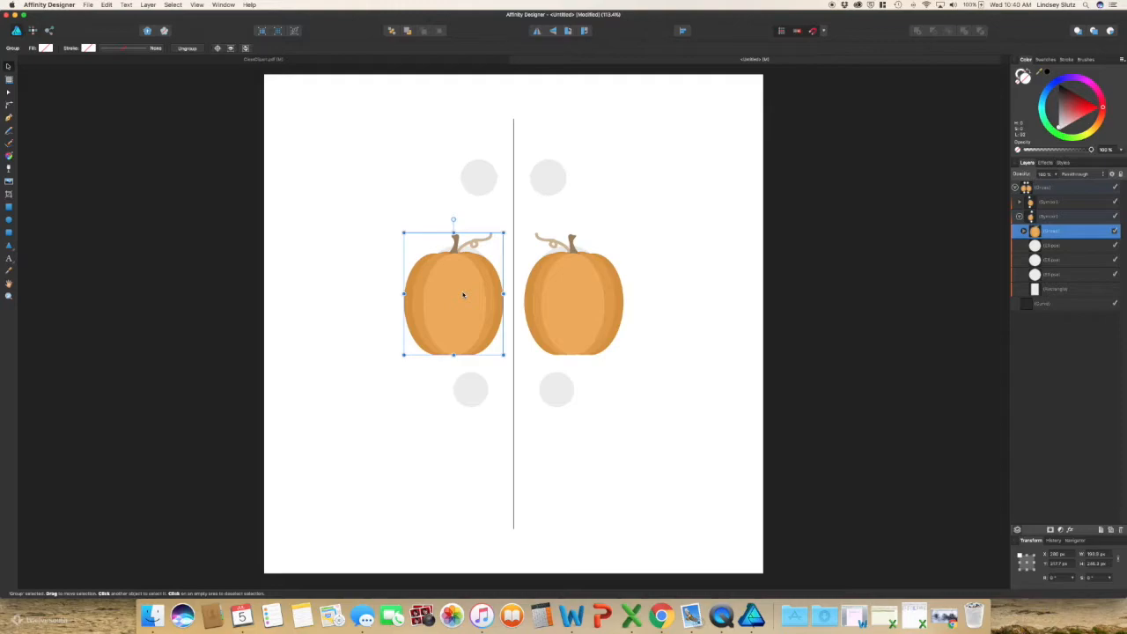
mouse_move(444, 292)
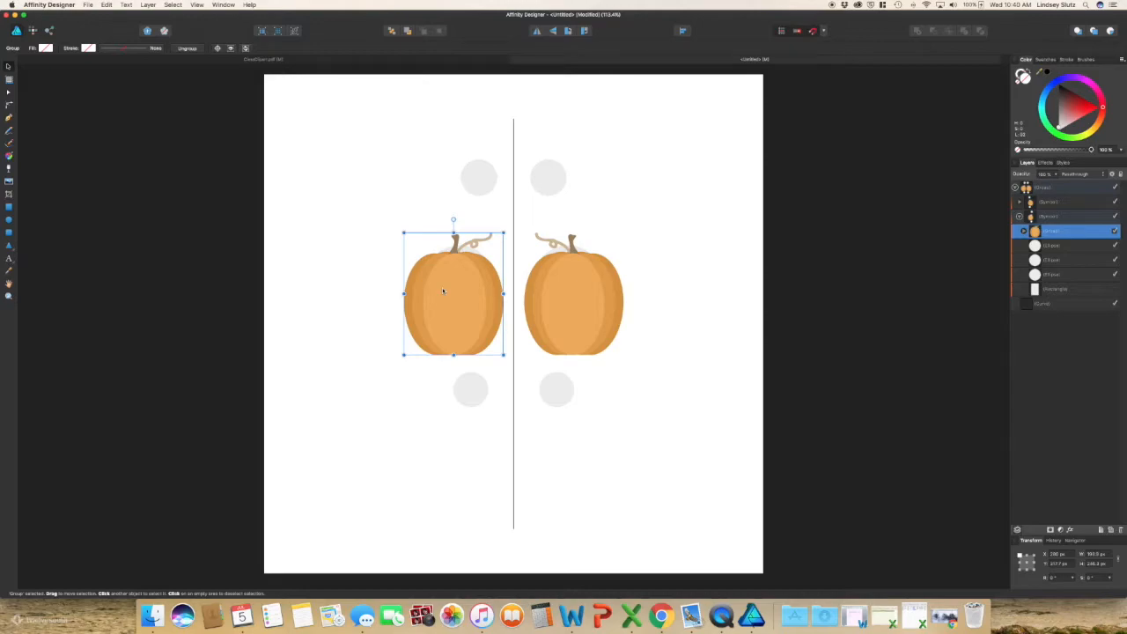
mouse_move(366, 170)
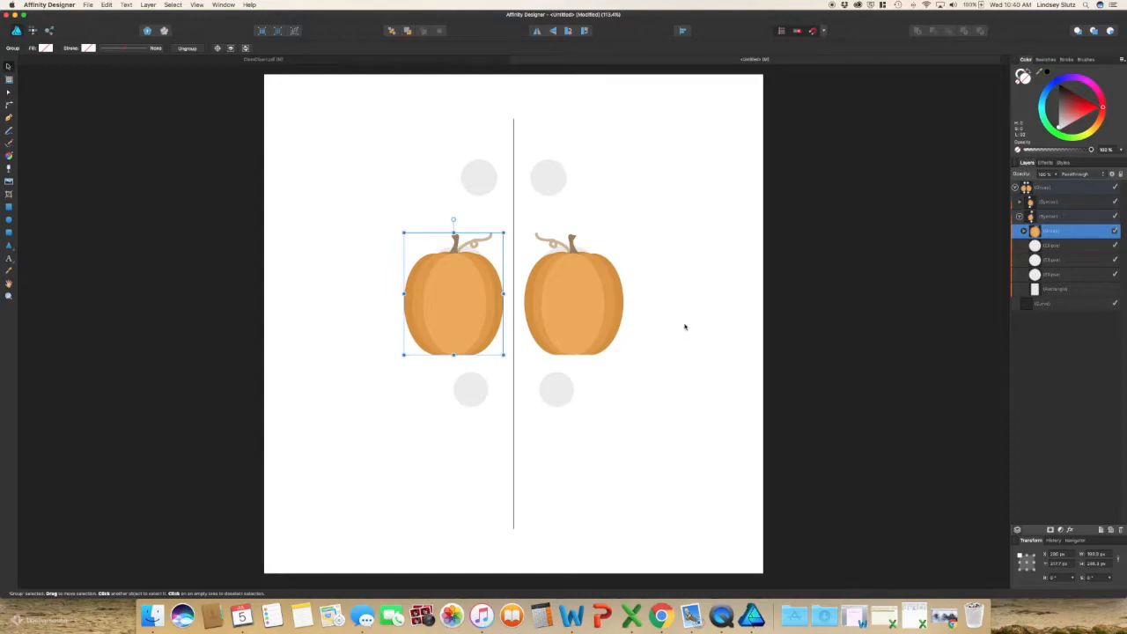
mouse_move(585, 305)
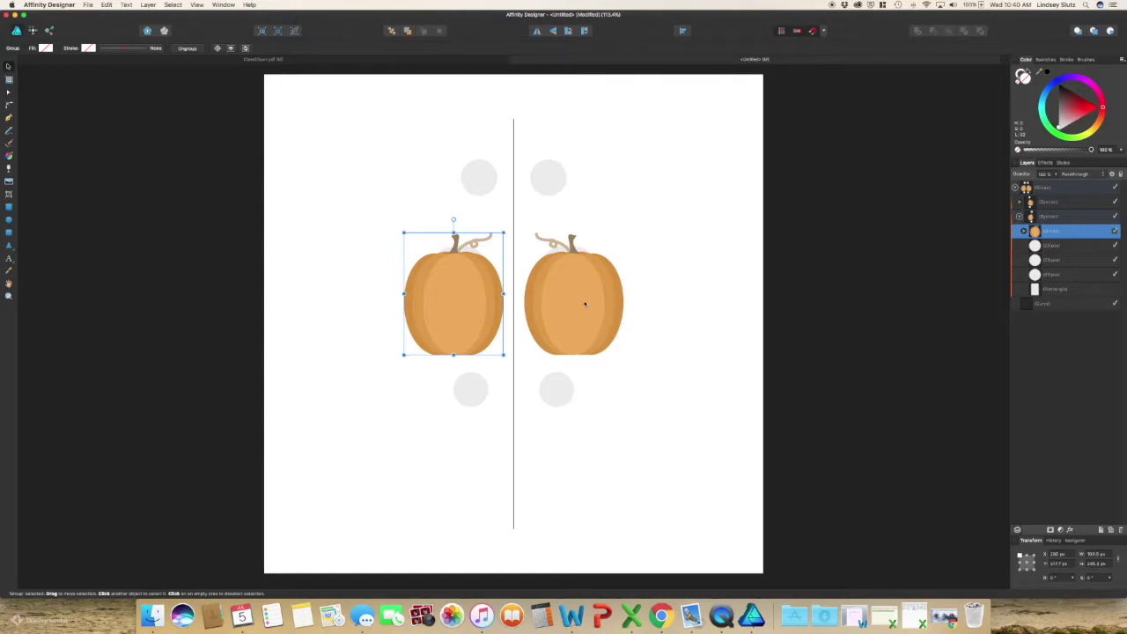
mouse_move(520, 62)
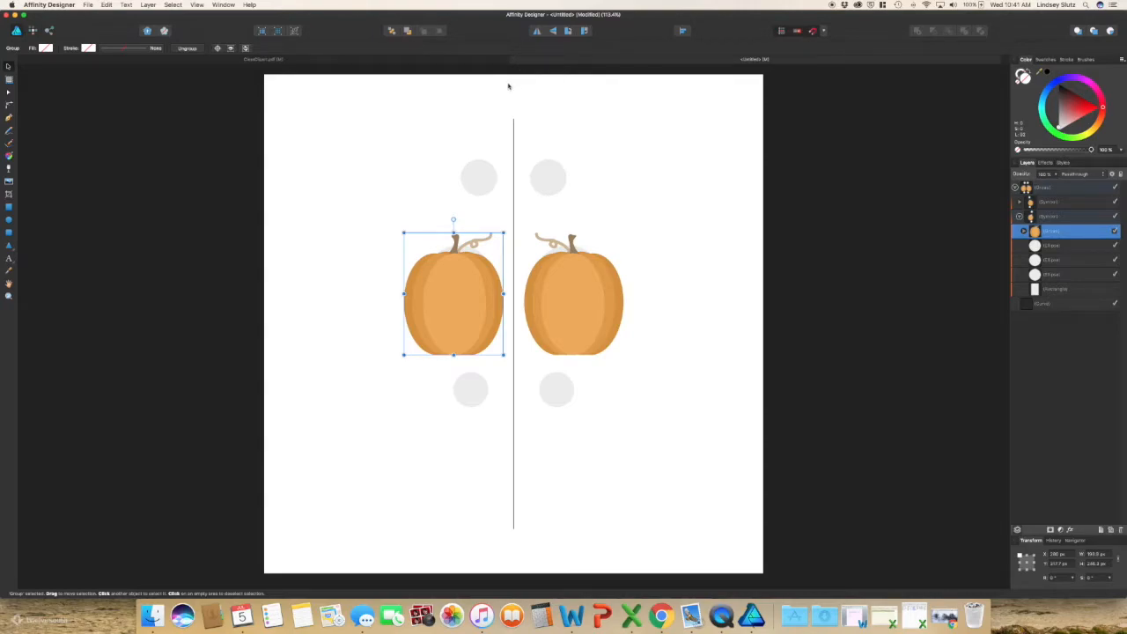
mouse_move(347, 209)
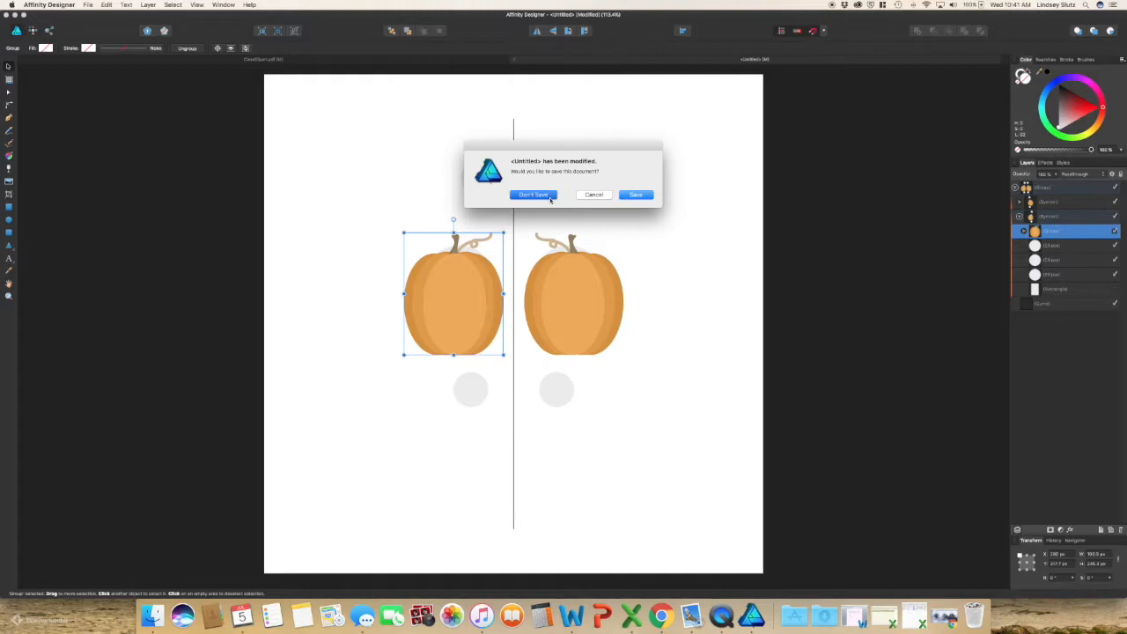
Close the pumpkin and clipart documents without saving and create a new blank document
click(533, 195)
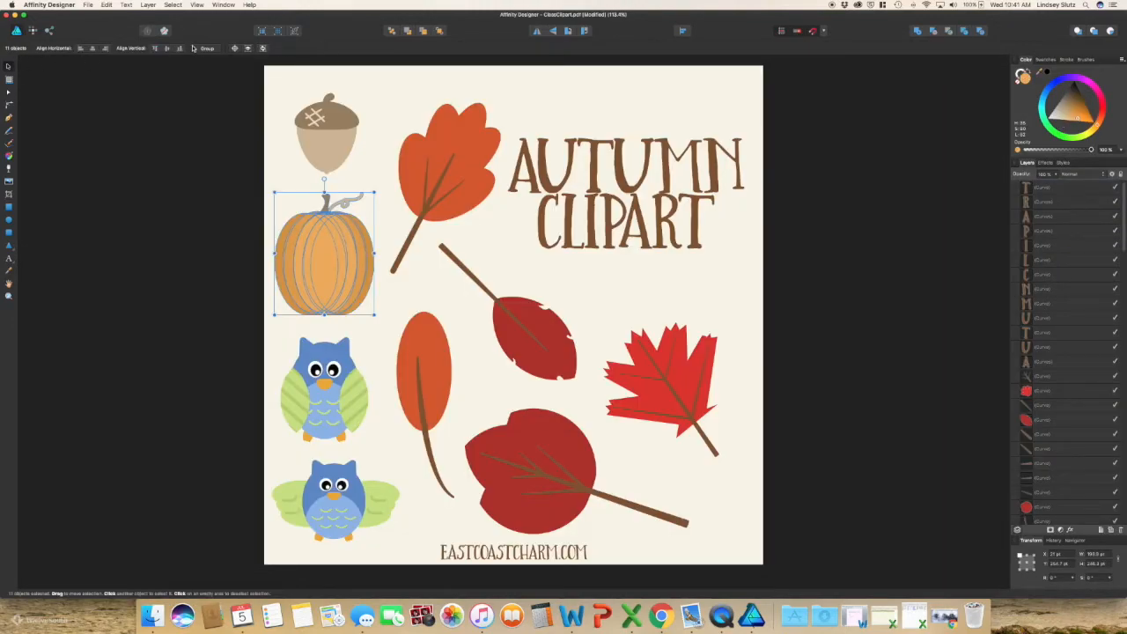
click(87, 8)
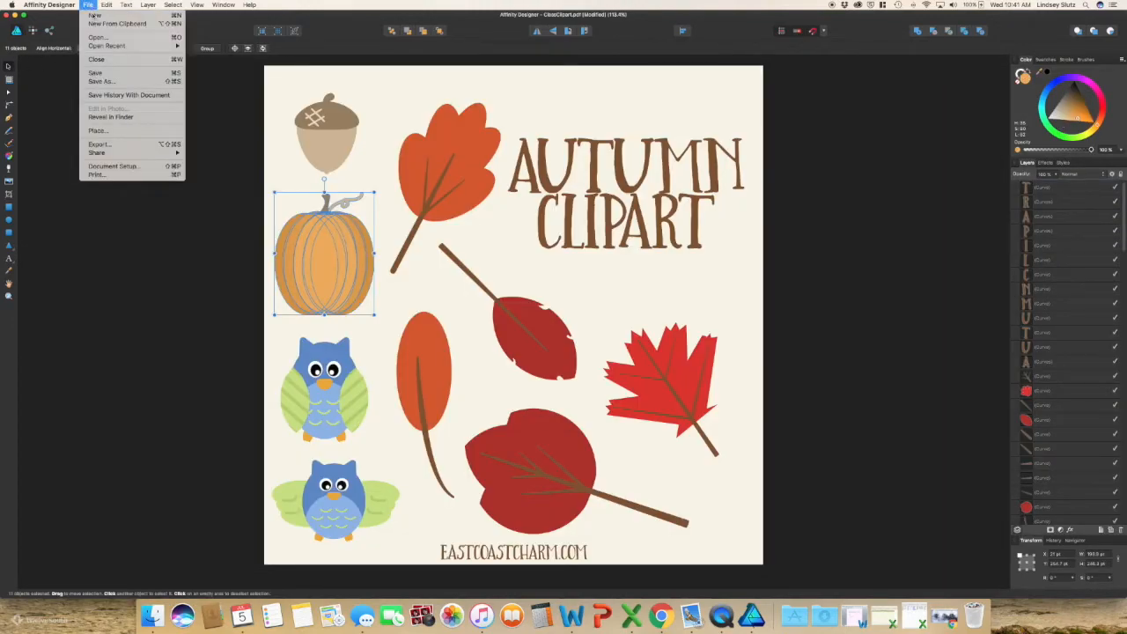
click(88, 22)
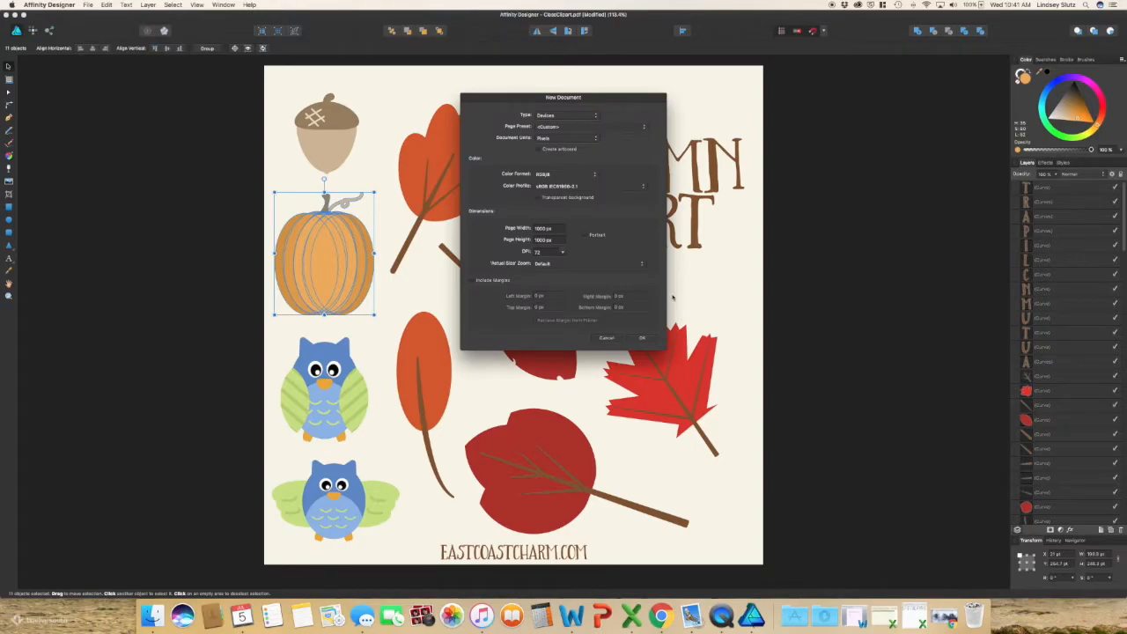
click(606, 337)
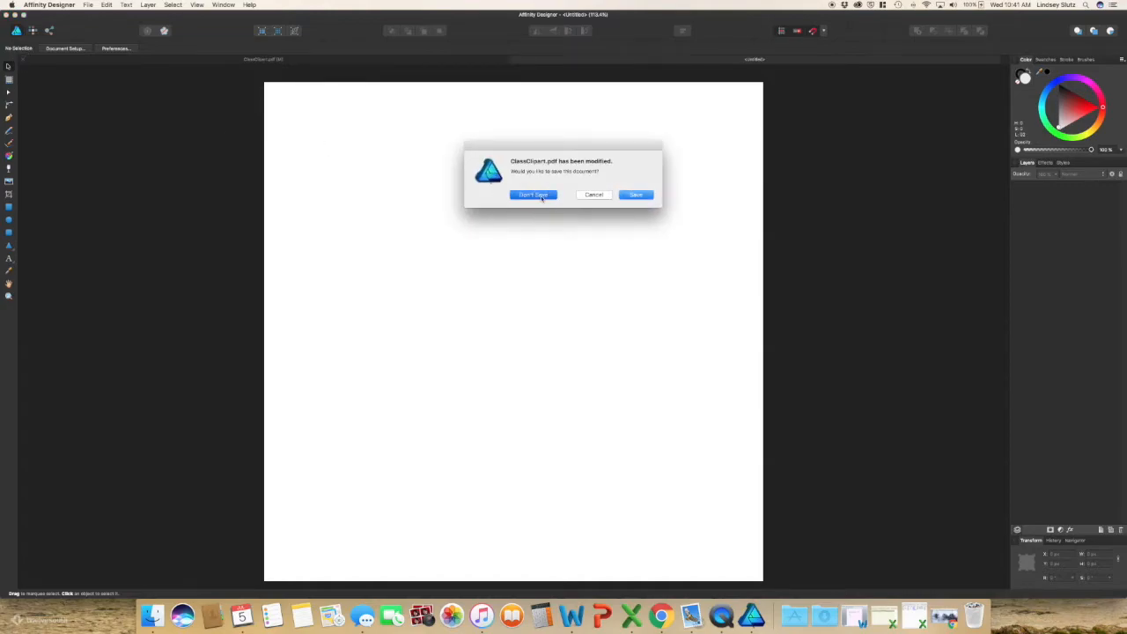
click(533, 194)
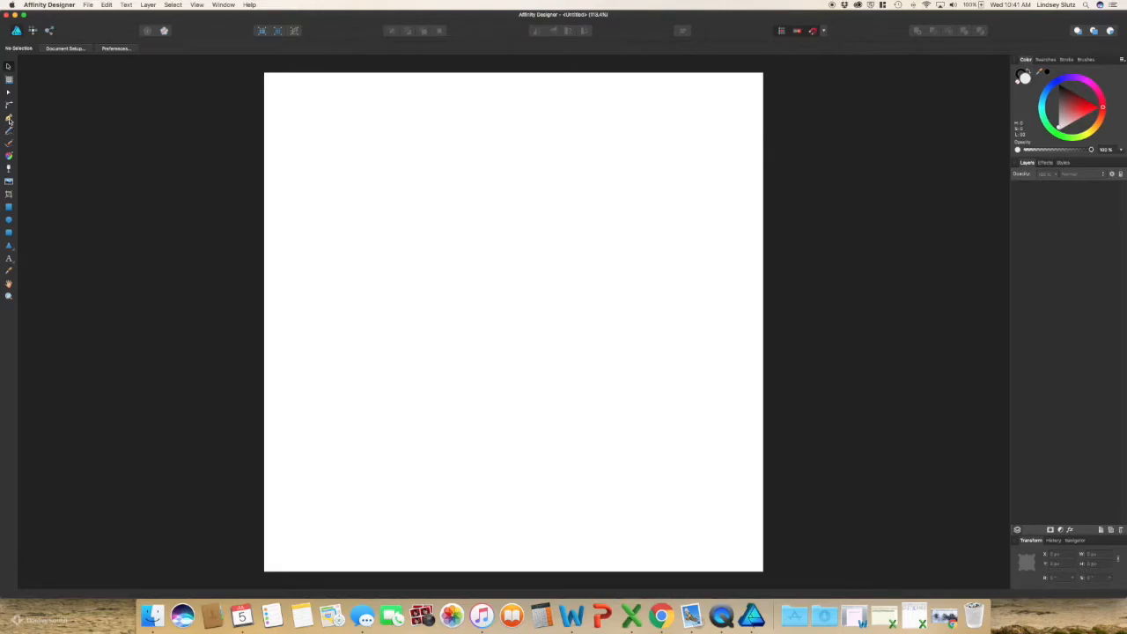
Draw a vertical centre line with the Pen tool and rotate a copy around its midpoint
click(8, 119)
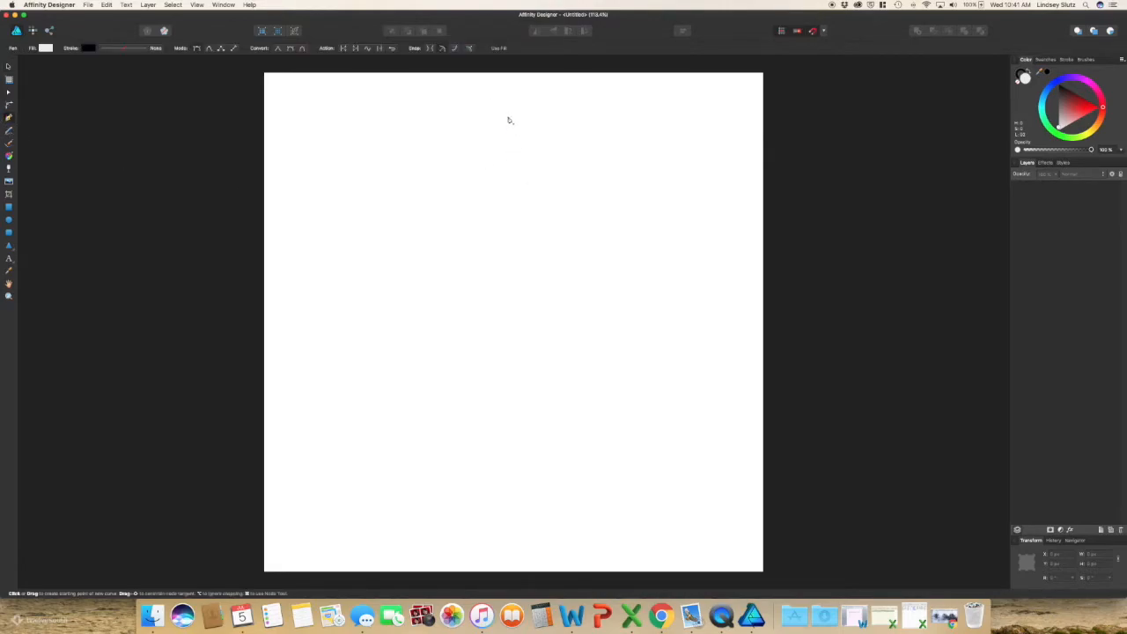
drag(508, 115, 509, 487)
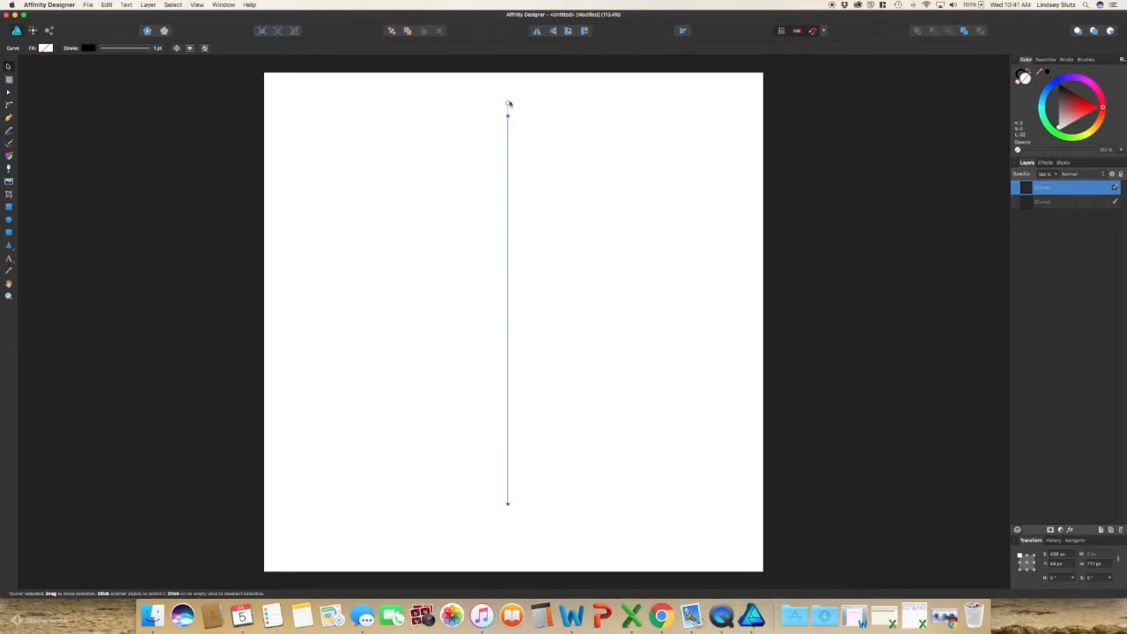
drag(508, 104, 521, 99)
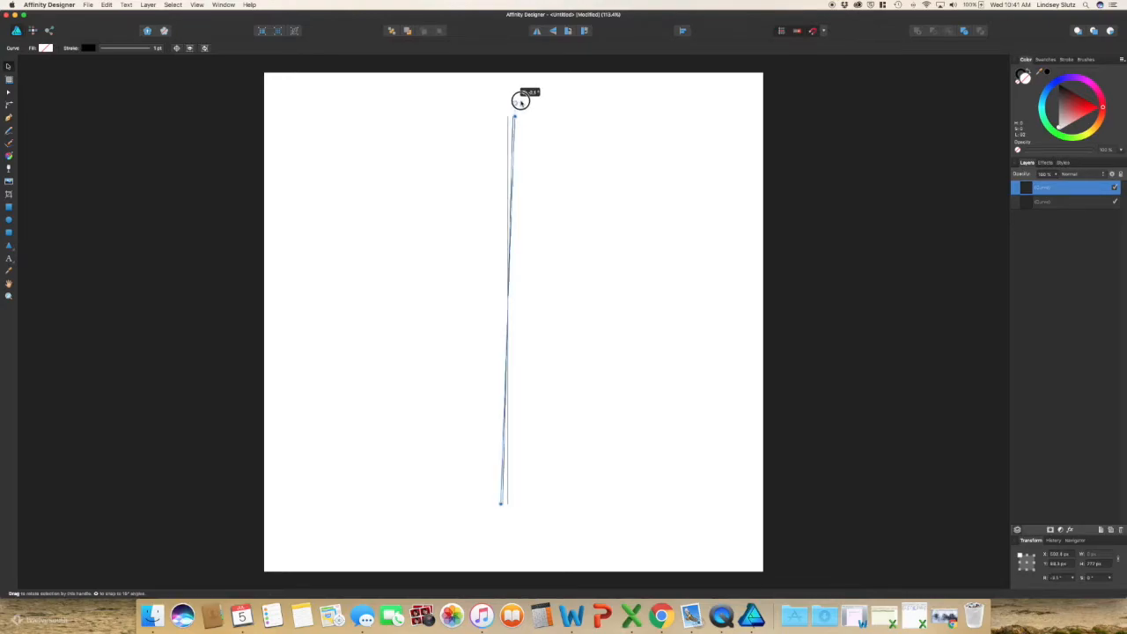
drag(519, 100, 359, 163)
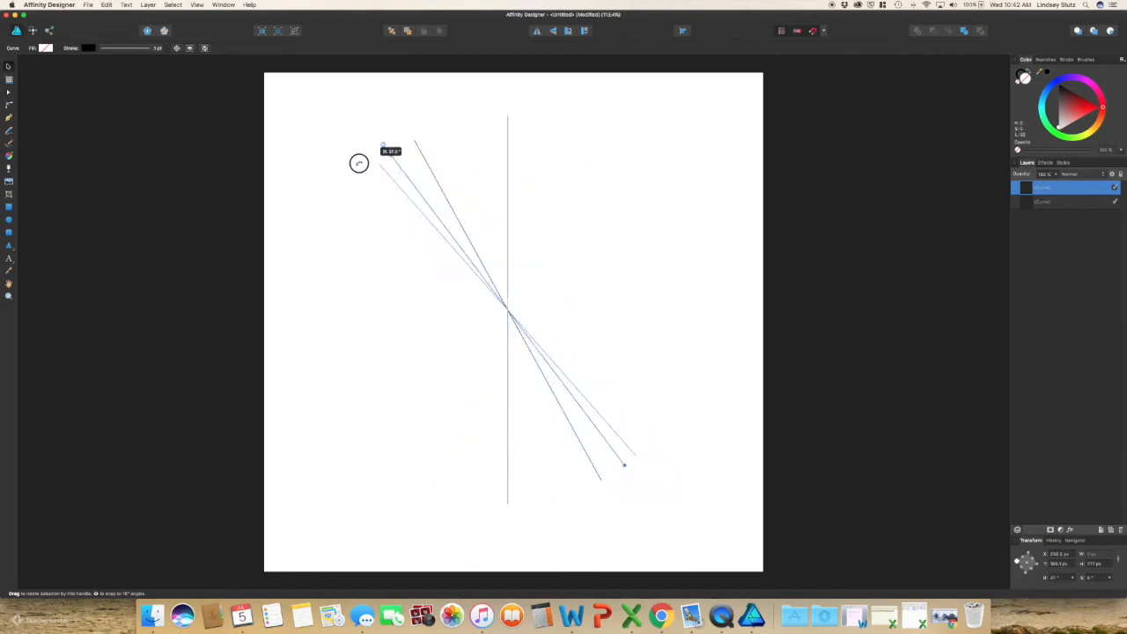
drag(383, 144, 561, 110)
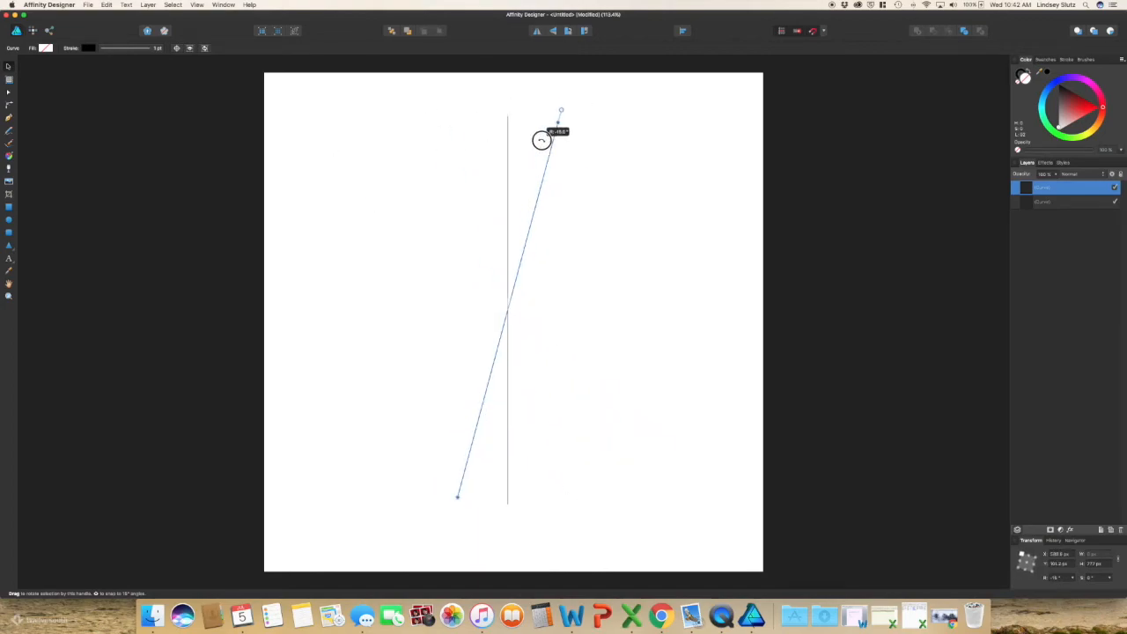
drag(542, 141, 621, 170)
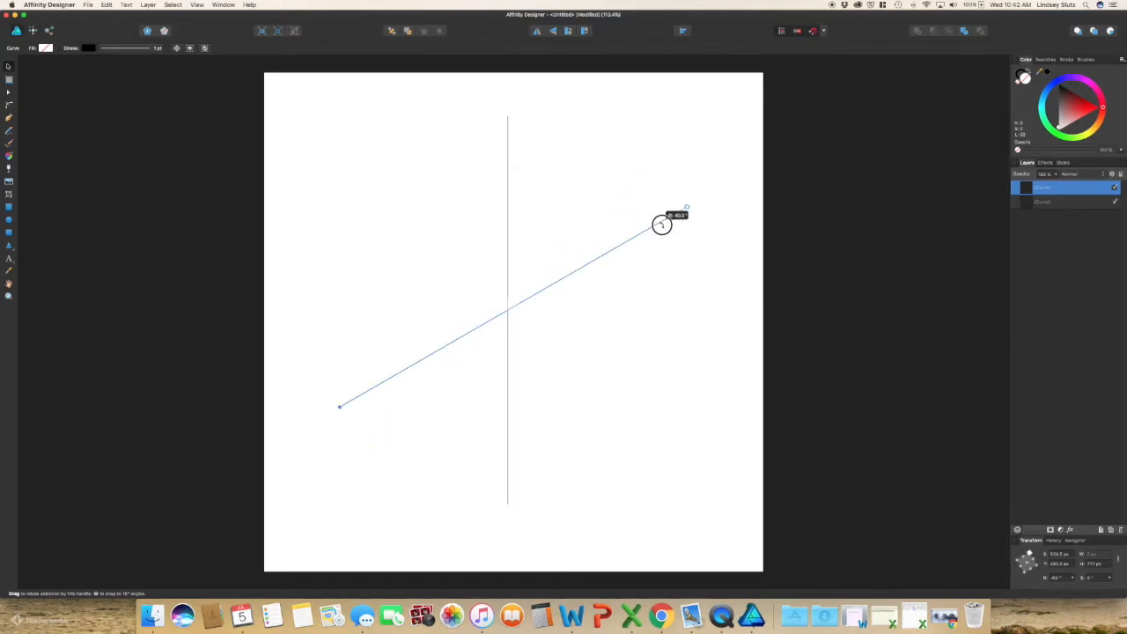
drag(660, 225, 679, 245)
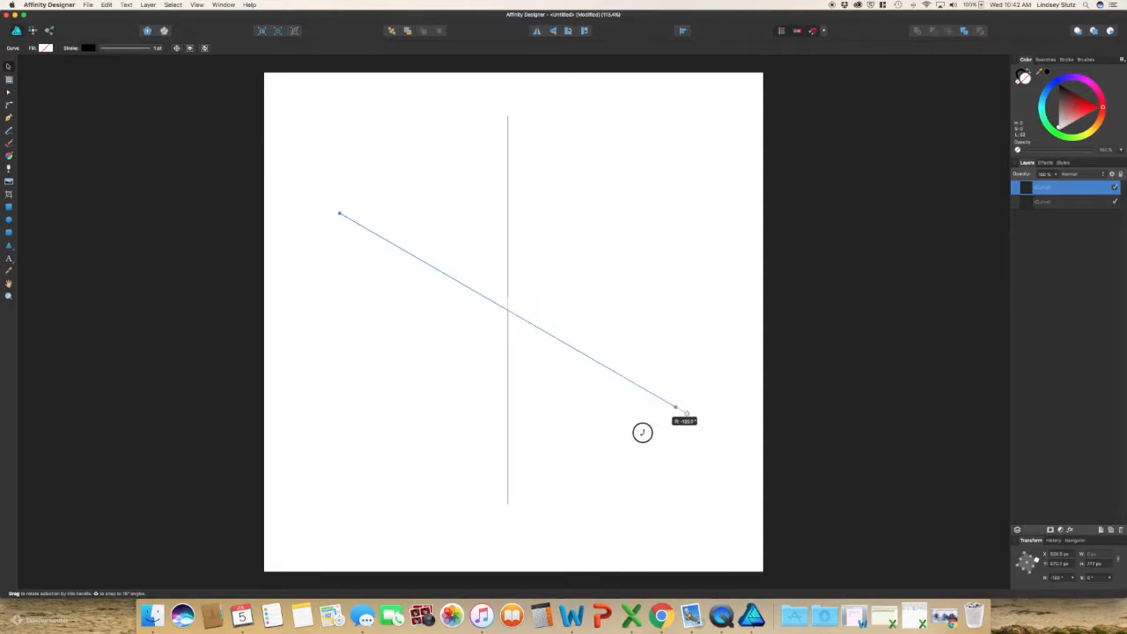
Rotate additional line copies to steeper angles, building the radiating spokes
drag(642, 431, 508, 136)
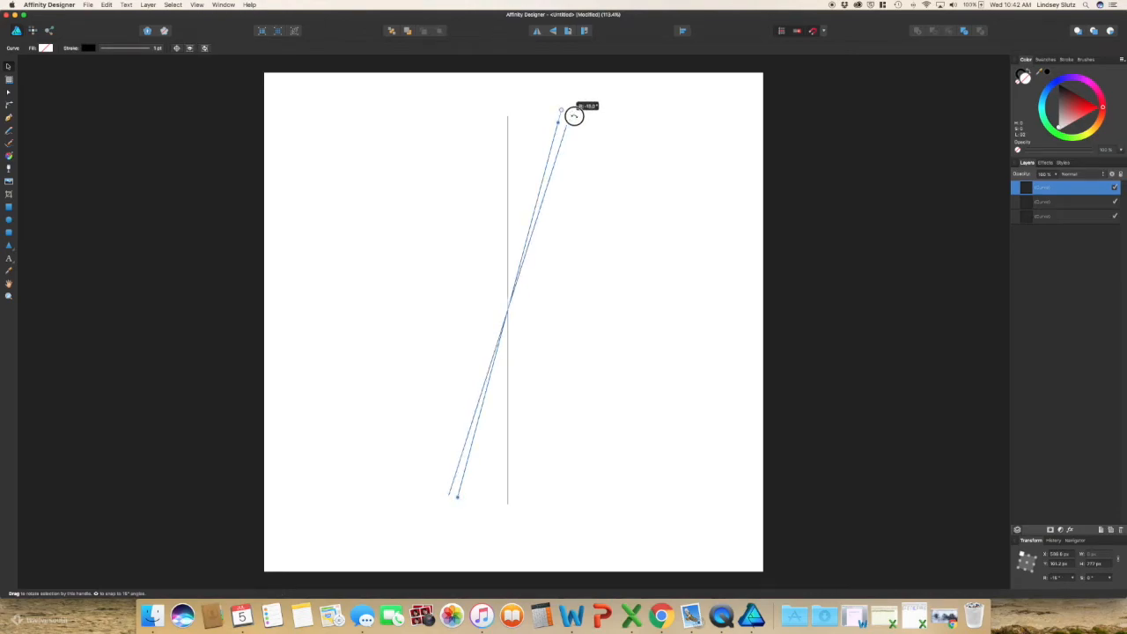
drag(573, 116, 603, 132)
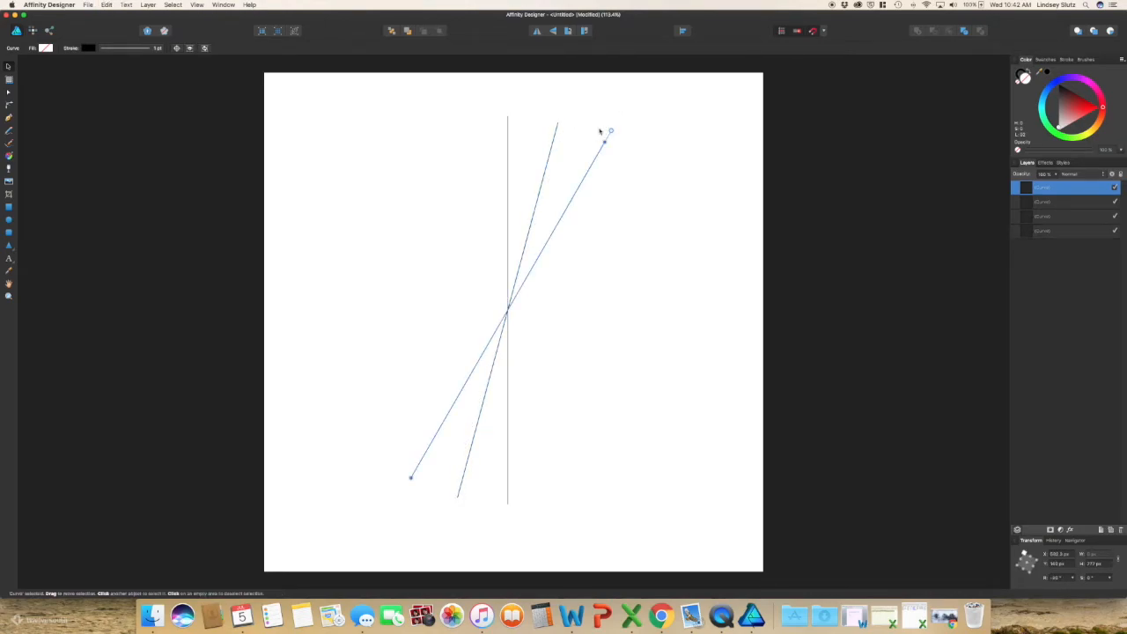
drag(610, 130, 645, 156)
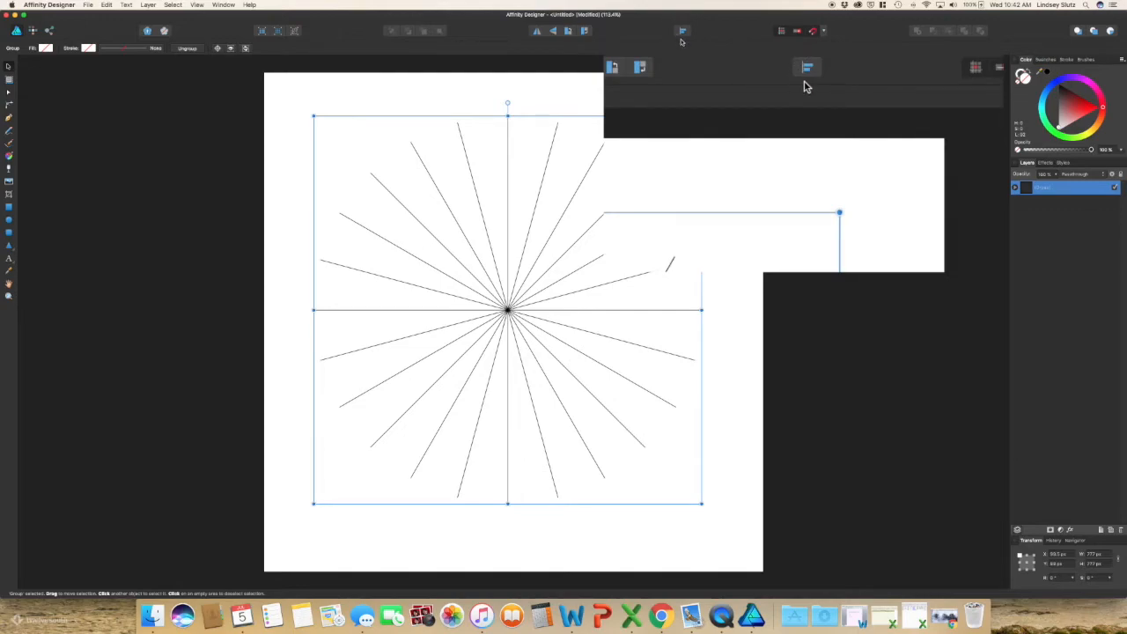
mouse_move(808, 68)
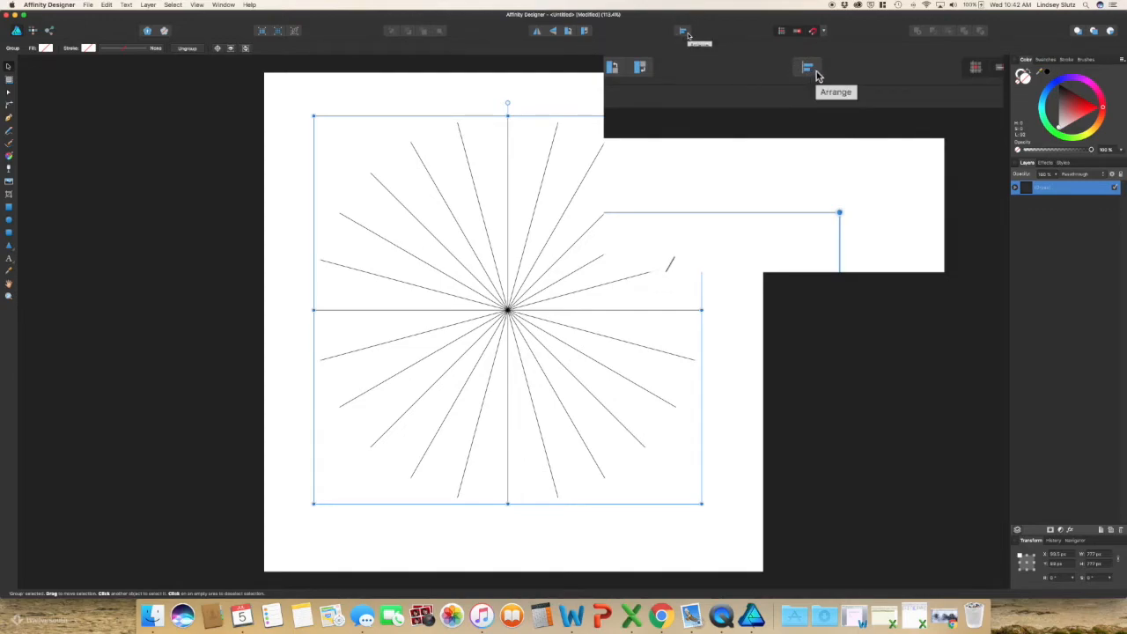
Align the radial grid to the page centre and middle, then scale it up to fill the page
click(807, 67)
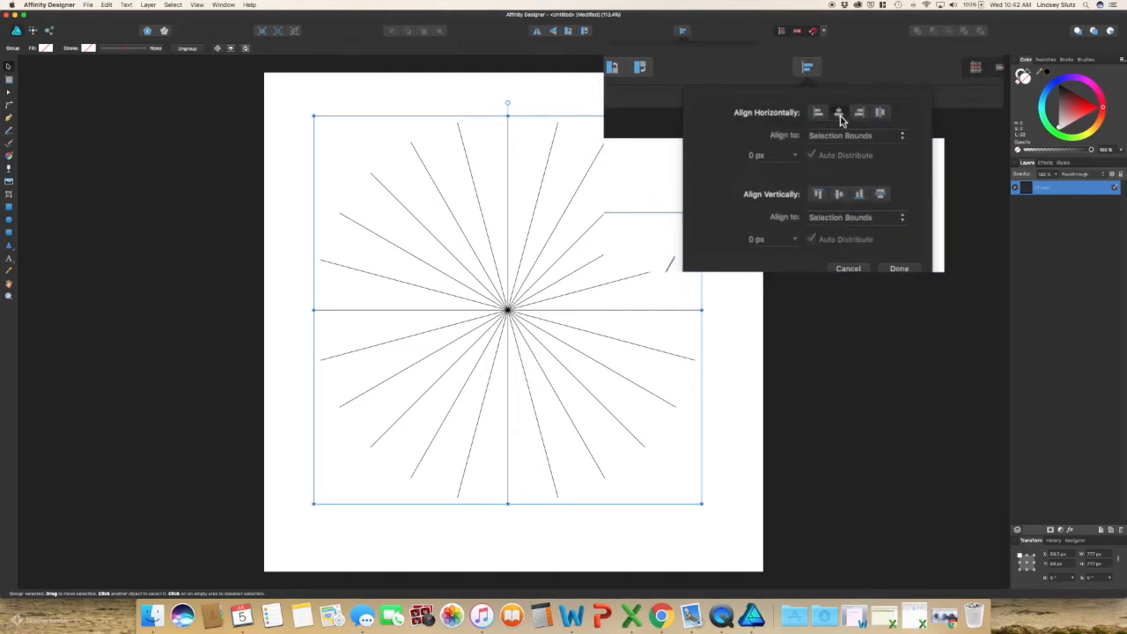
click(839, 112)
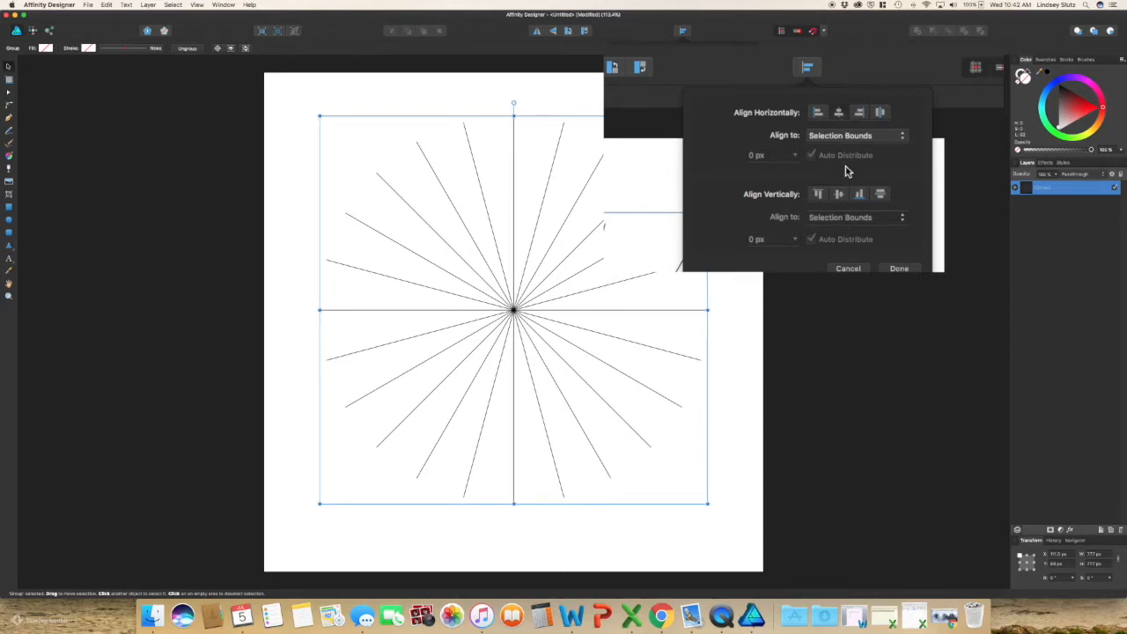
click(837, 112)
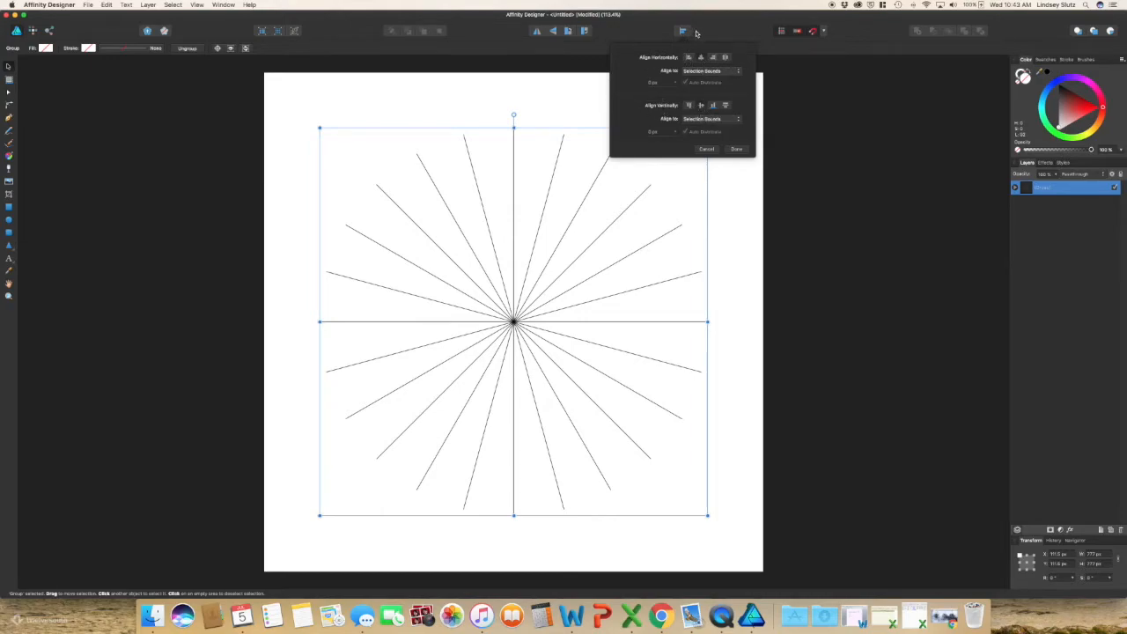
click(736, 148)
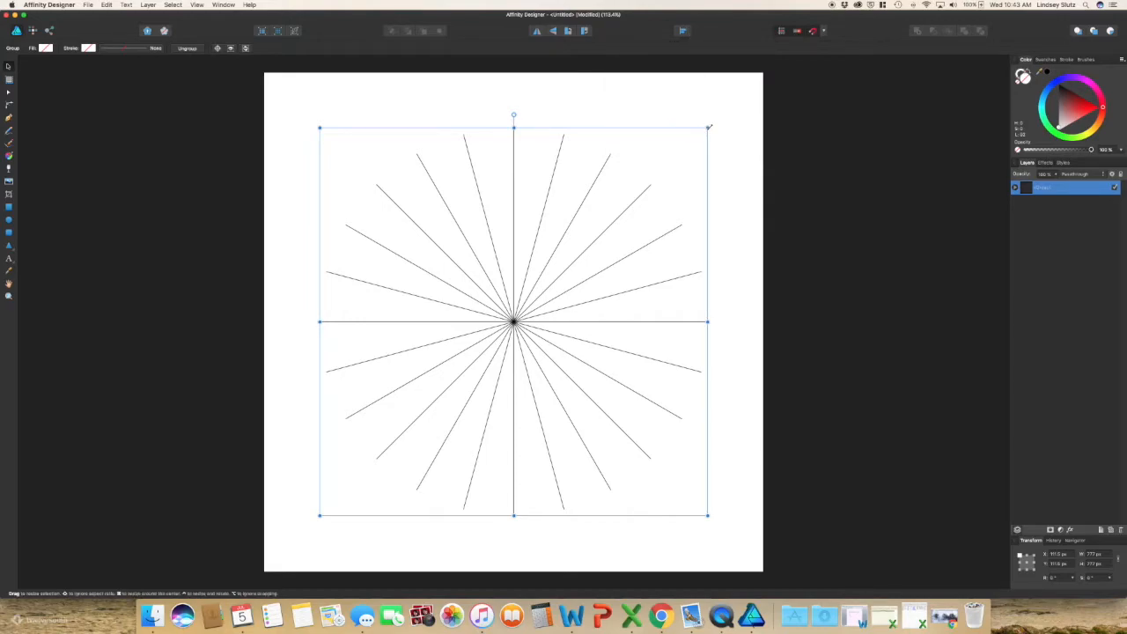
drag(709, 127, 735, 108)
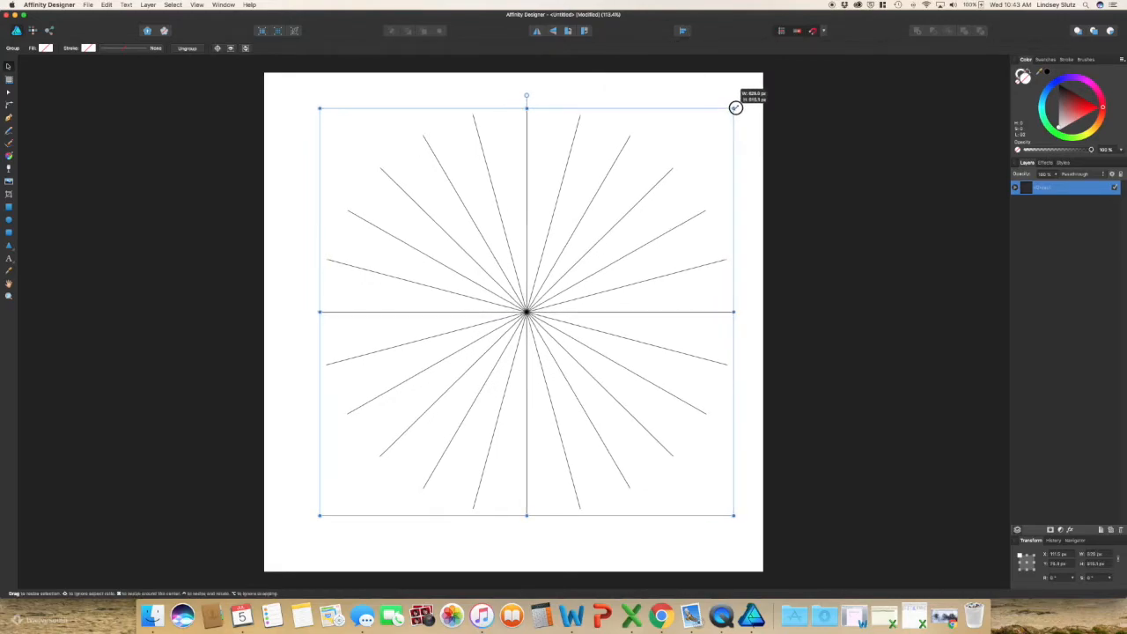
drag(735, 108, 755, 90)
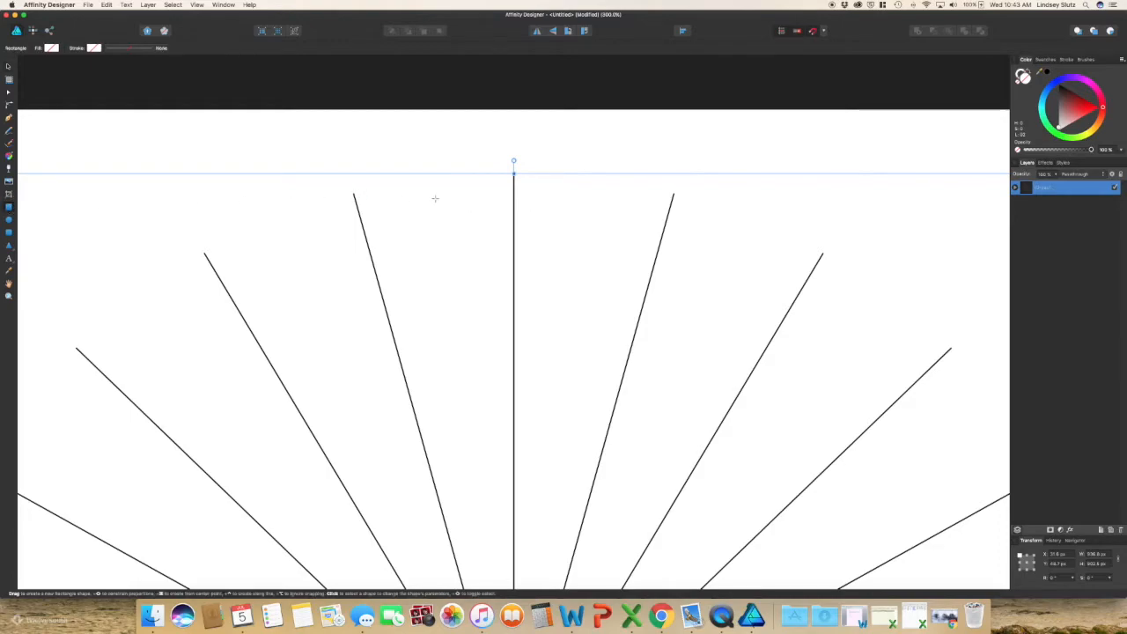
Draw a small rectangle by the top spoke, make it a symbol, and place a copy right of the line
drag(454, 194, 508, 288)
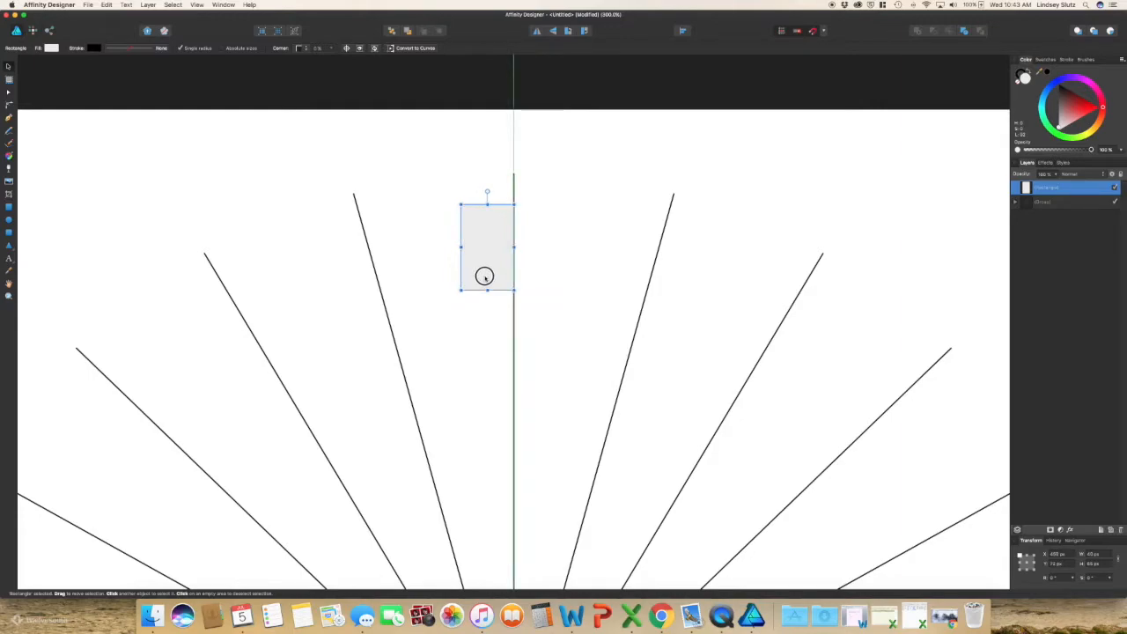
mouse_move(517, 324)
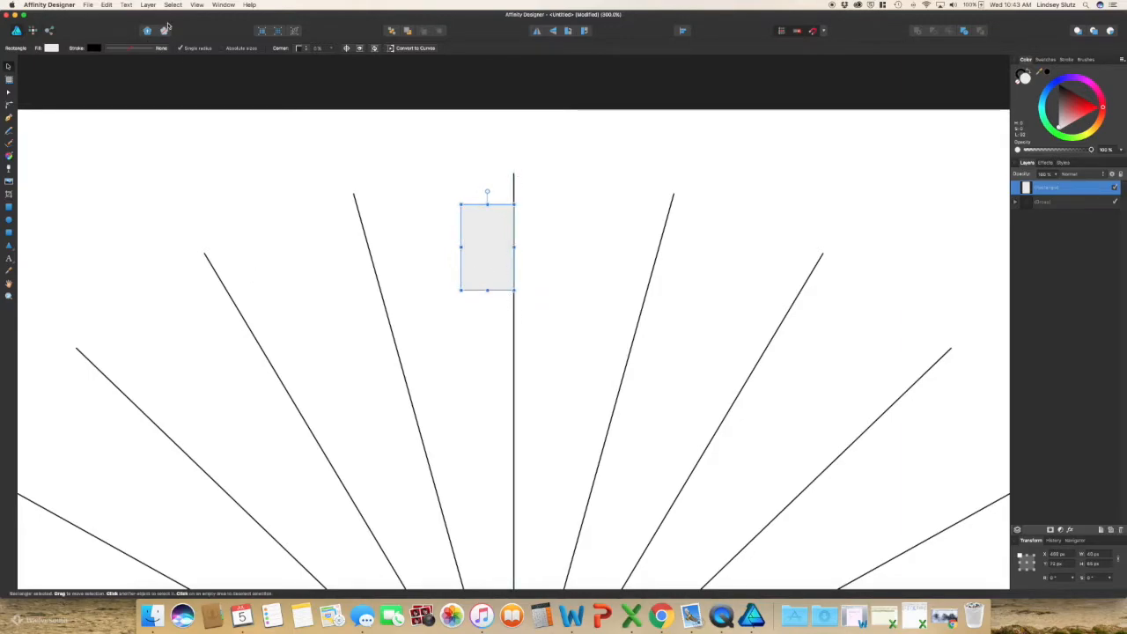
click(173, 5)
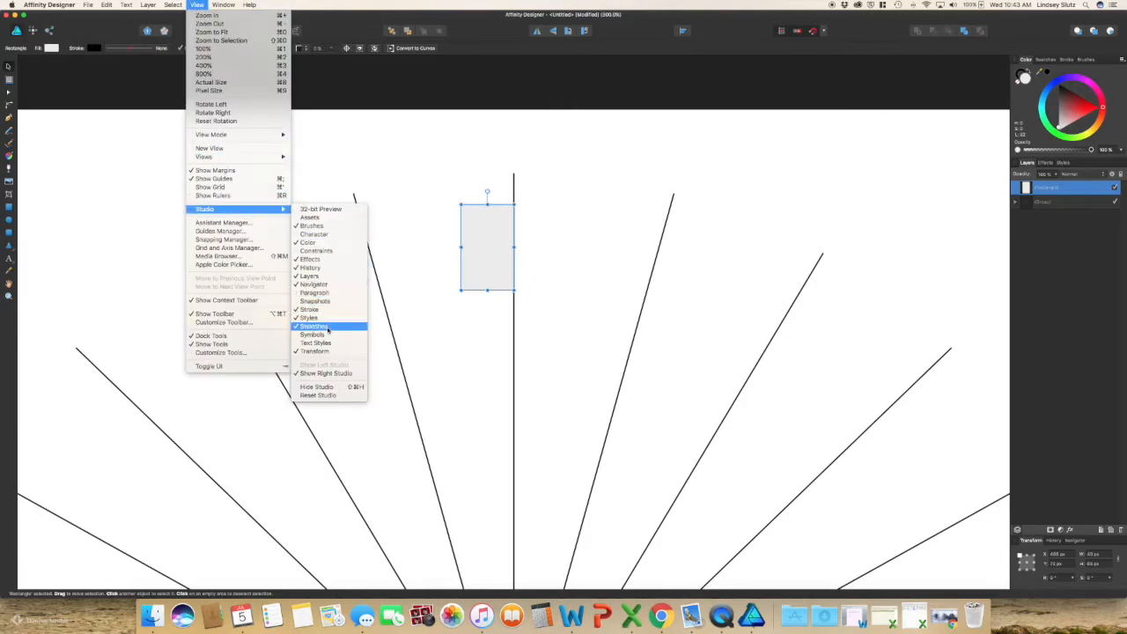
click(312, 325)
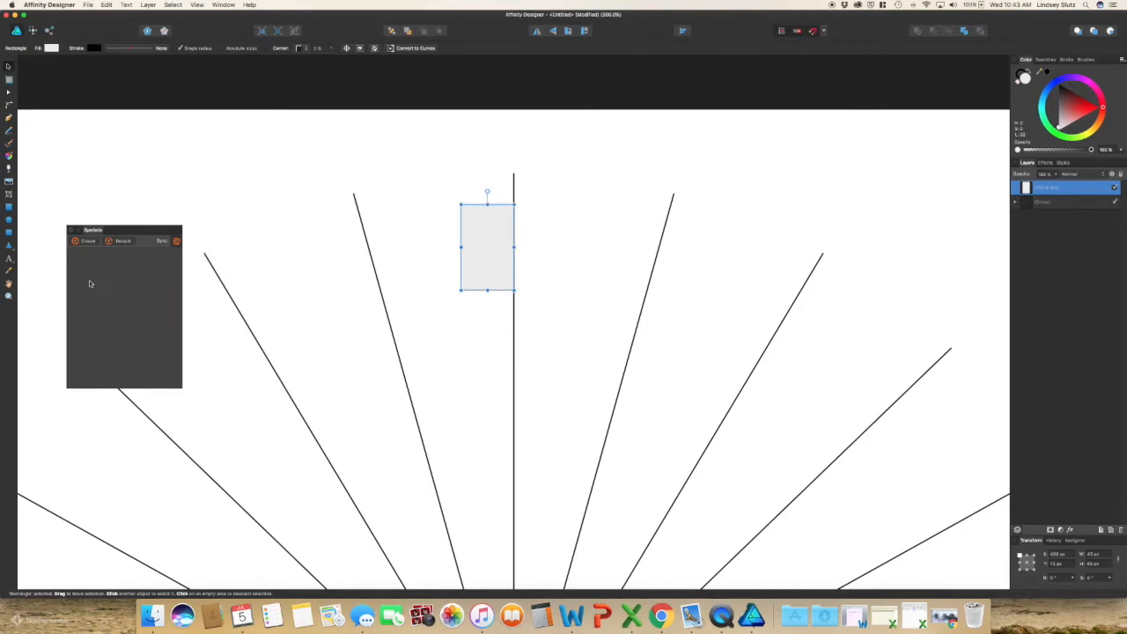
click(87, 240)
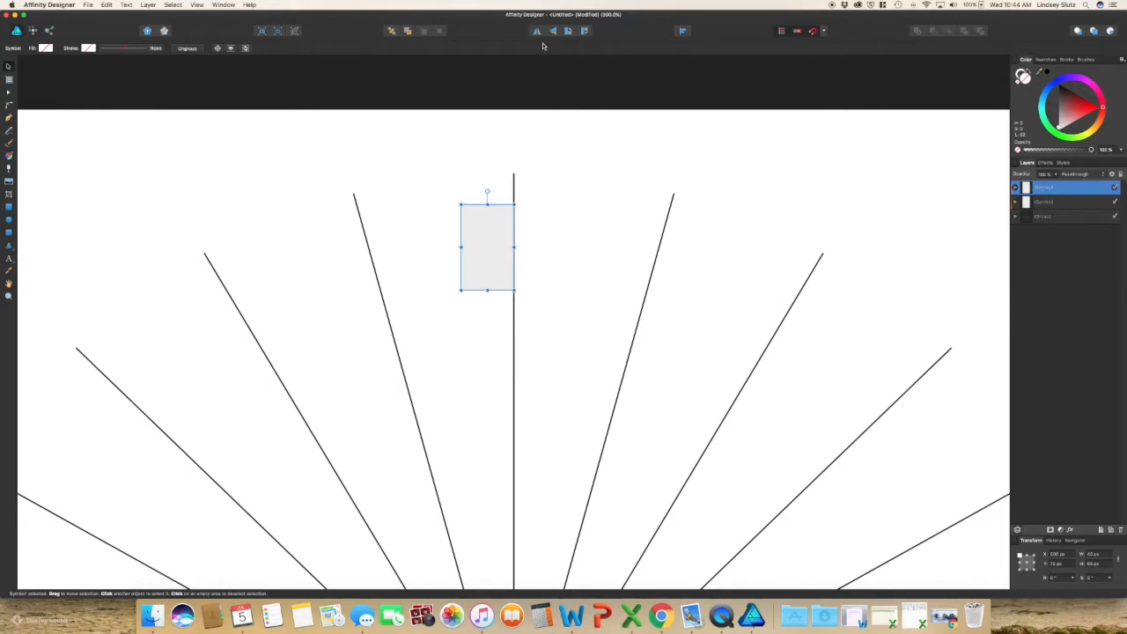
drag(487, 246, 550, 257)
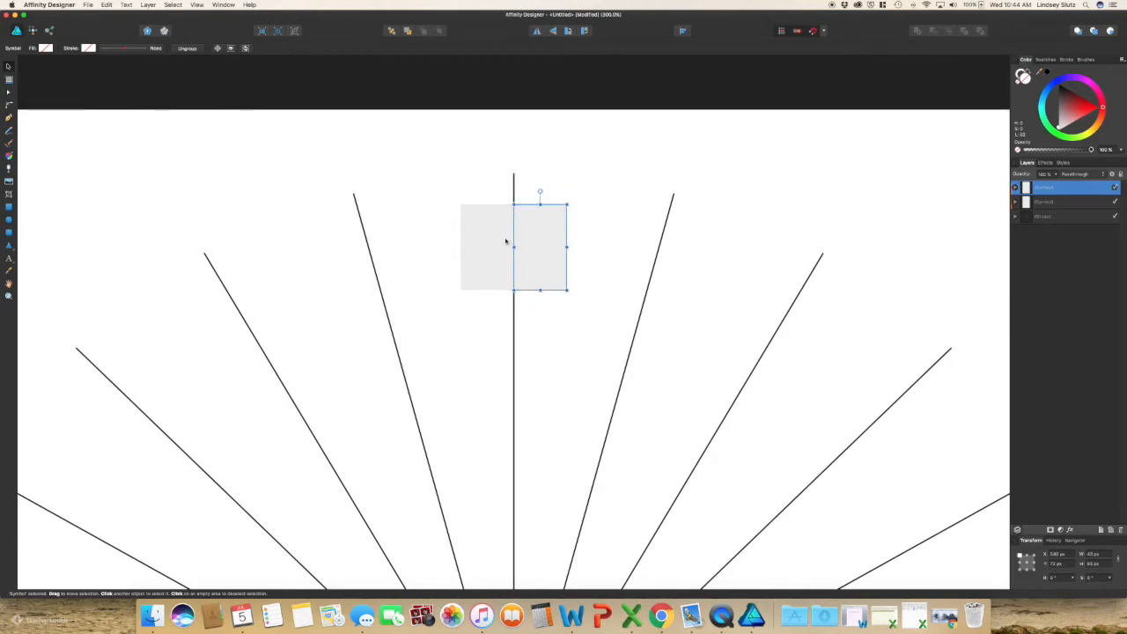
Group the two rectangle symbols flanking the top spoke into one block
right_click(505, 240)
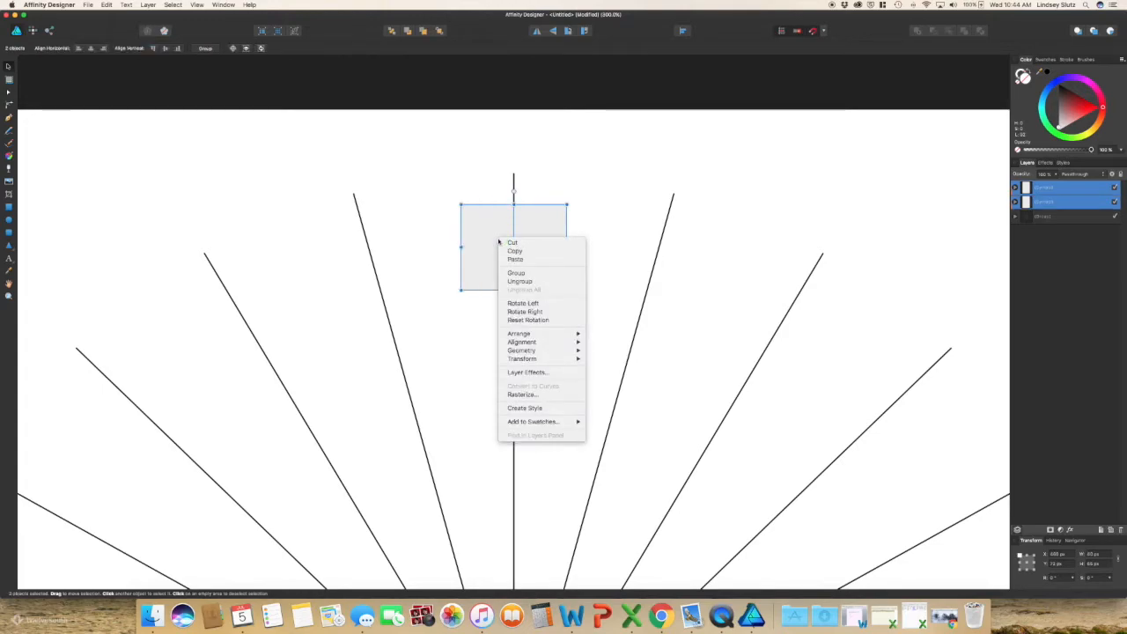
click(520, 273)
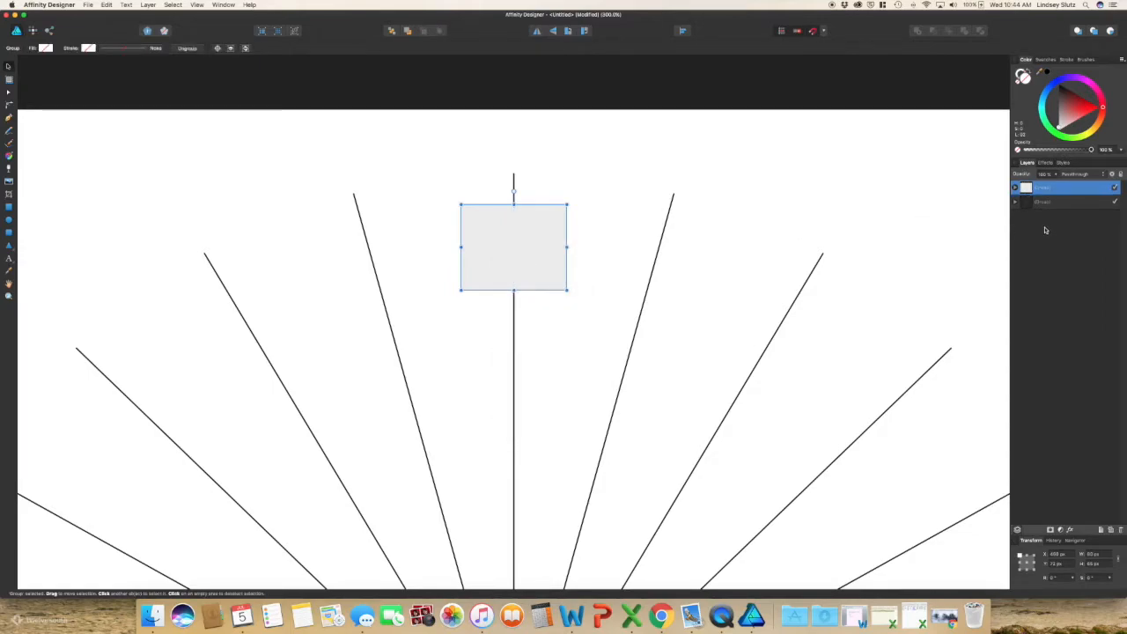
mouse_move(998, 220)
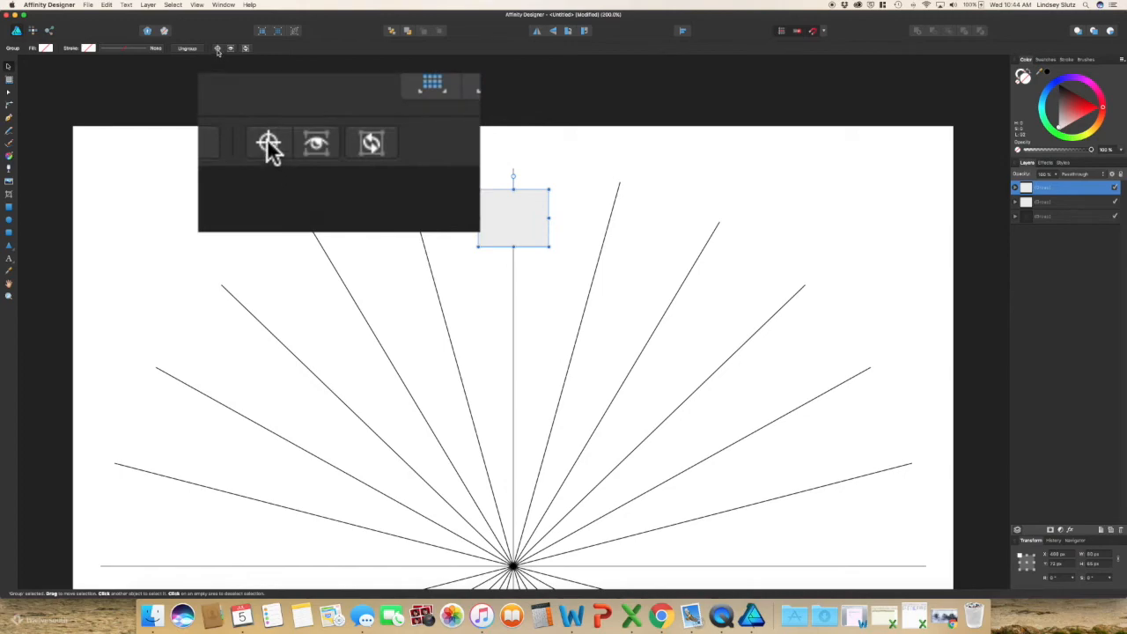
mouse_move(269, 144)
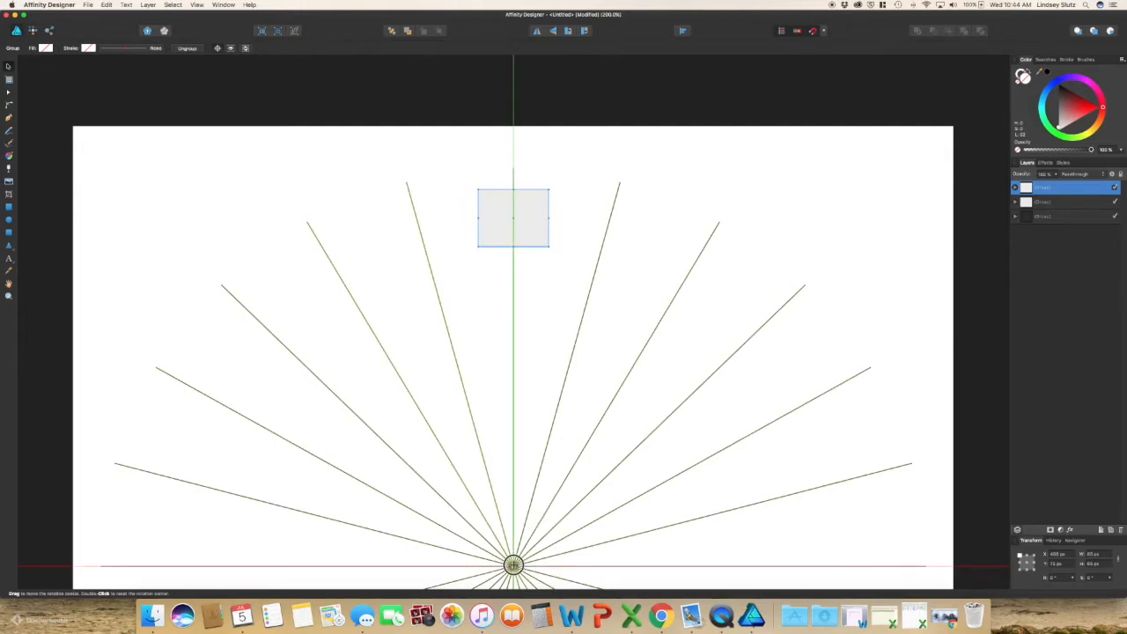
Pivot the square at the grid centre and rotate copies onto the diagonal, right, bottom and left spokes
click(513, 218)
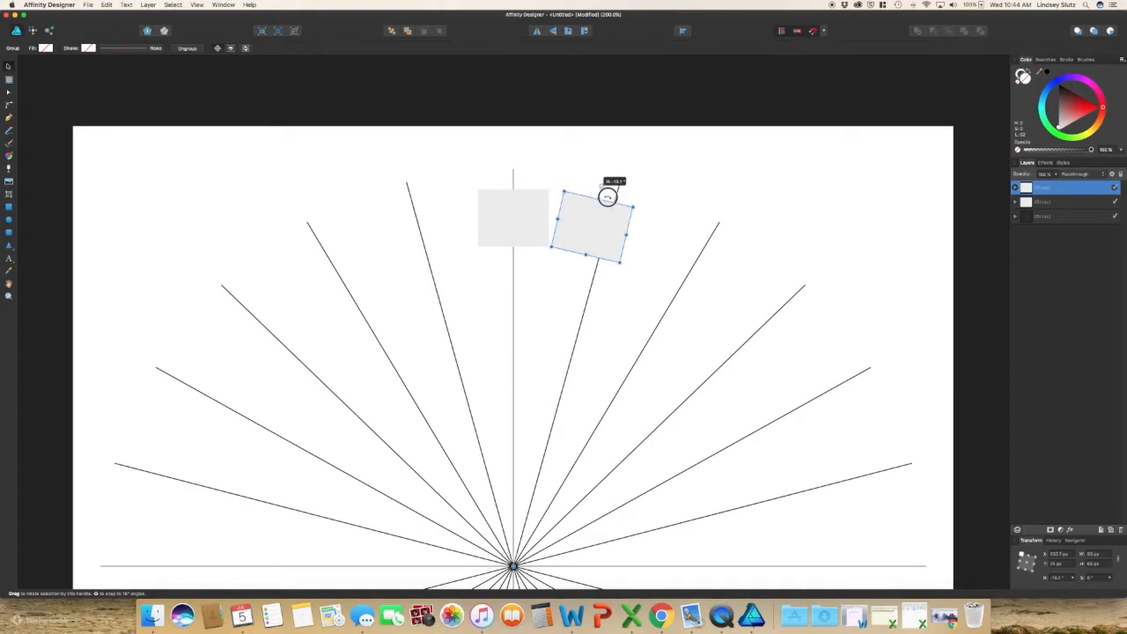
drag(606, 196, 711, 235)
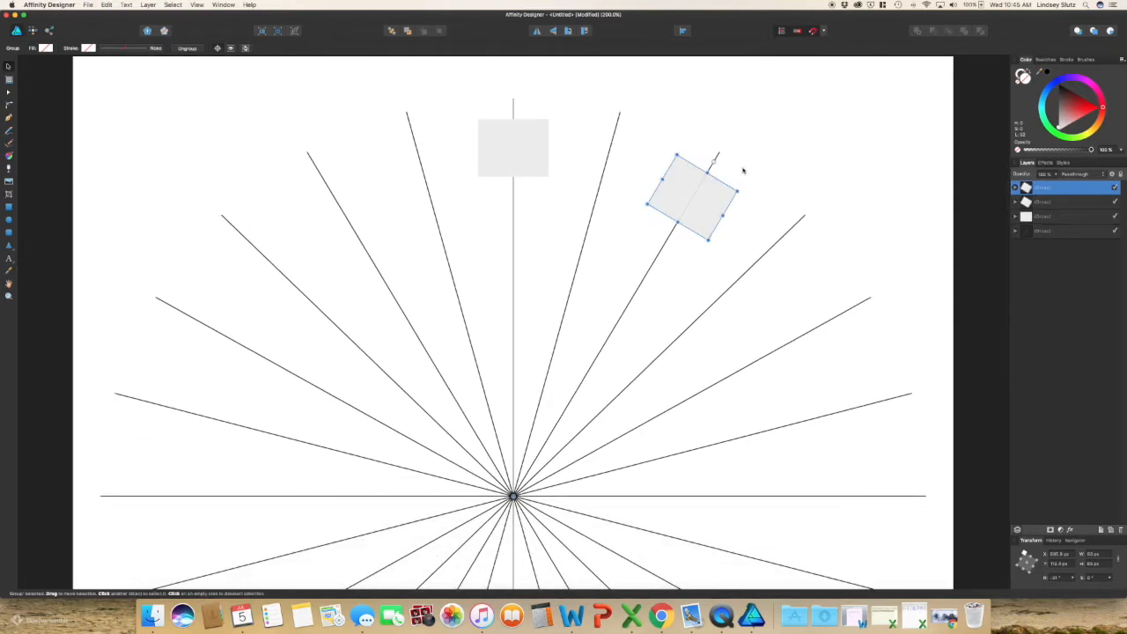
drag(691, 194, 801, 304)
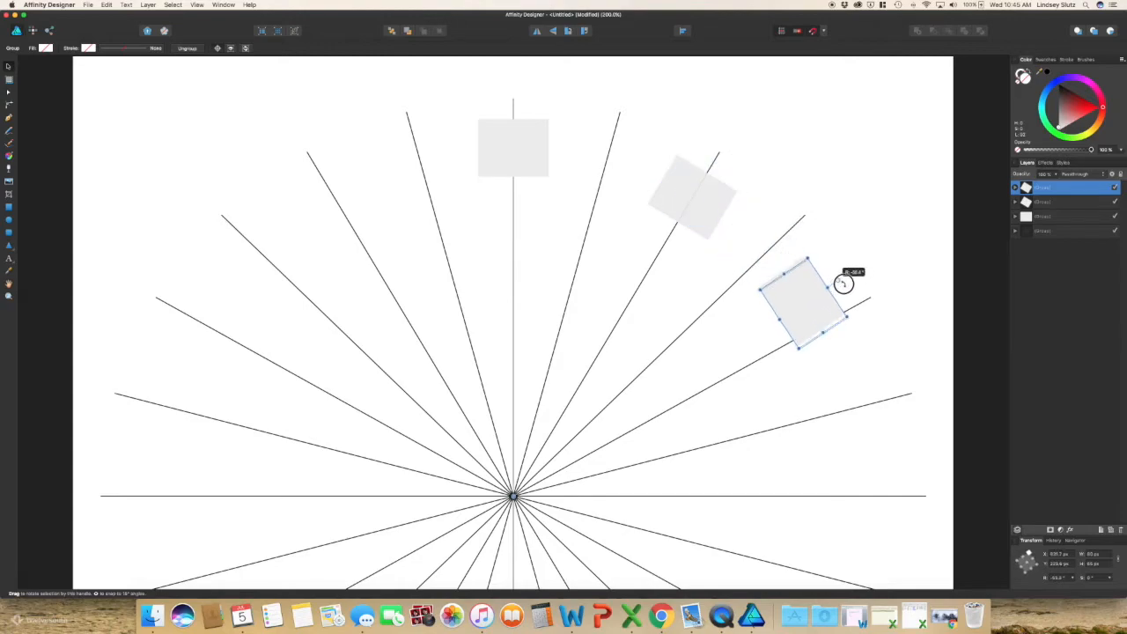
drag(844, 283, 861, 301)
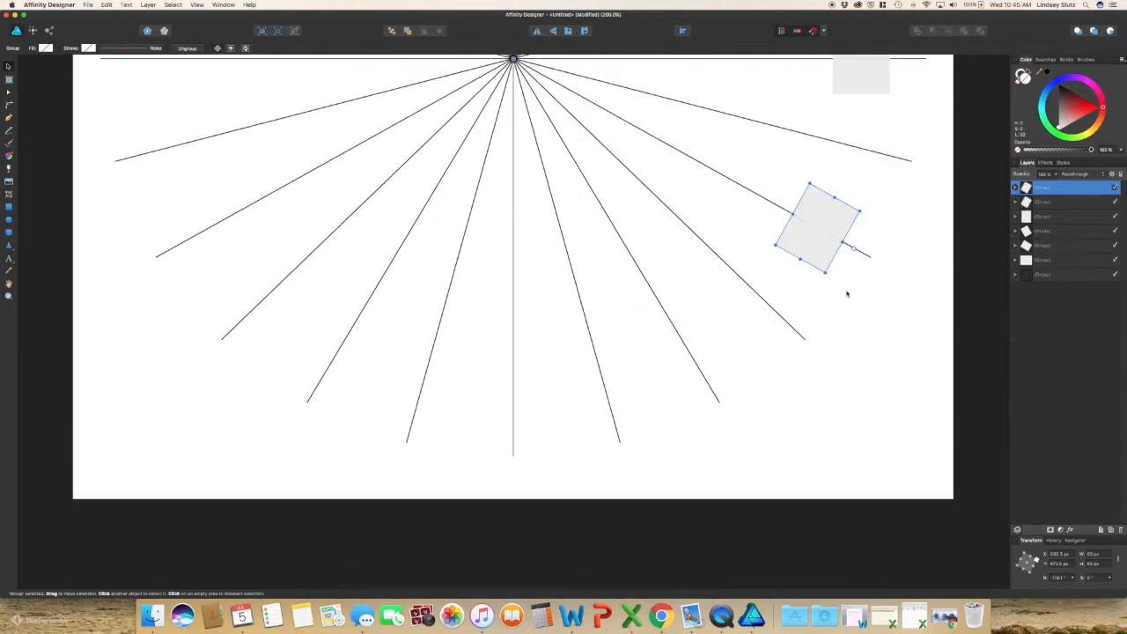
drag(814, 229, 692, 357)
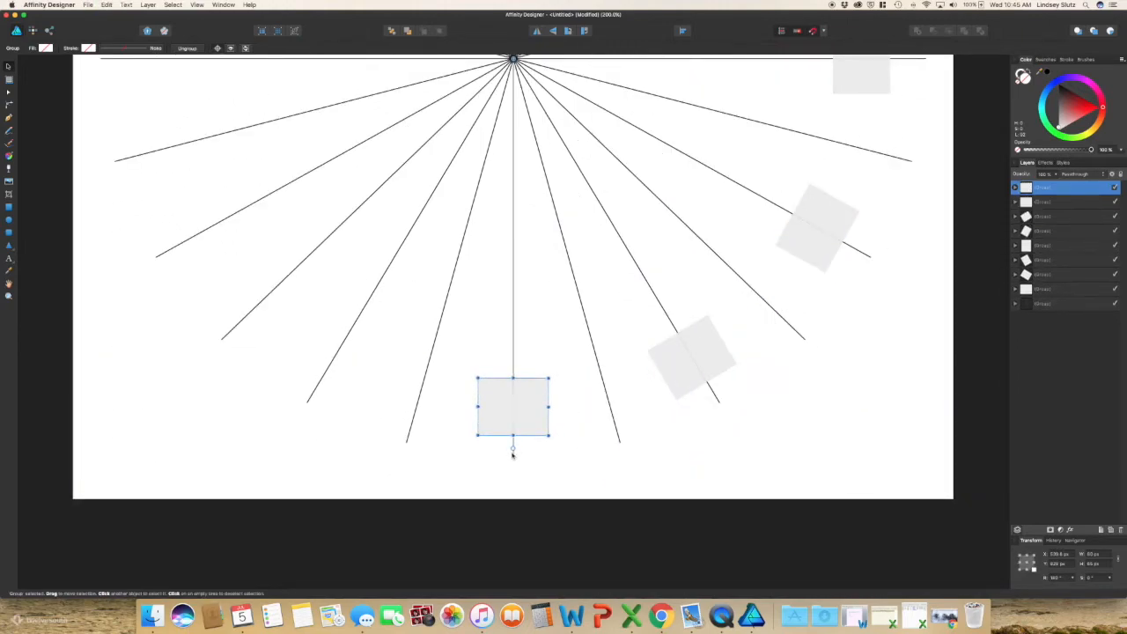
drag(513, 407, 333, 357)
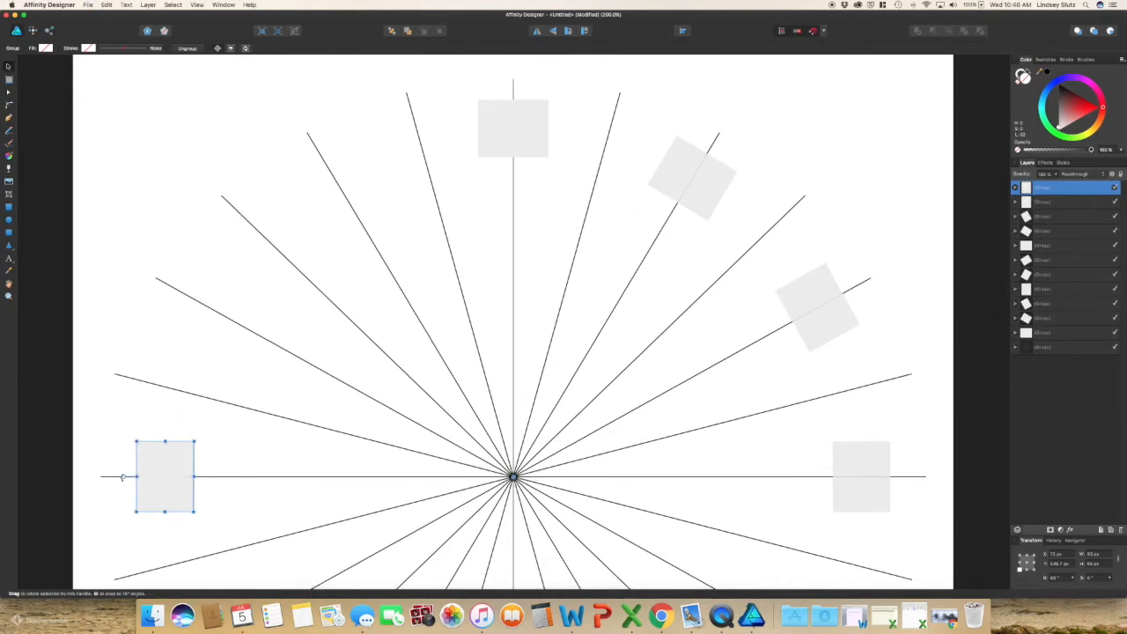
drag(163, 475, 333, 173)
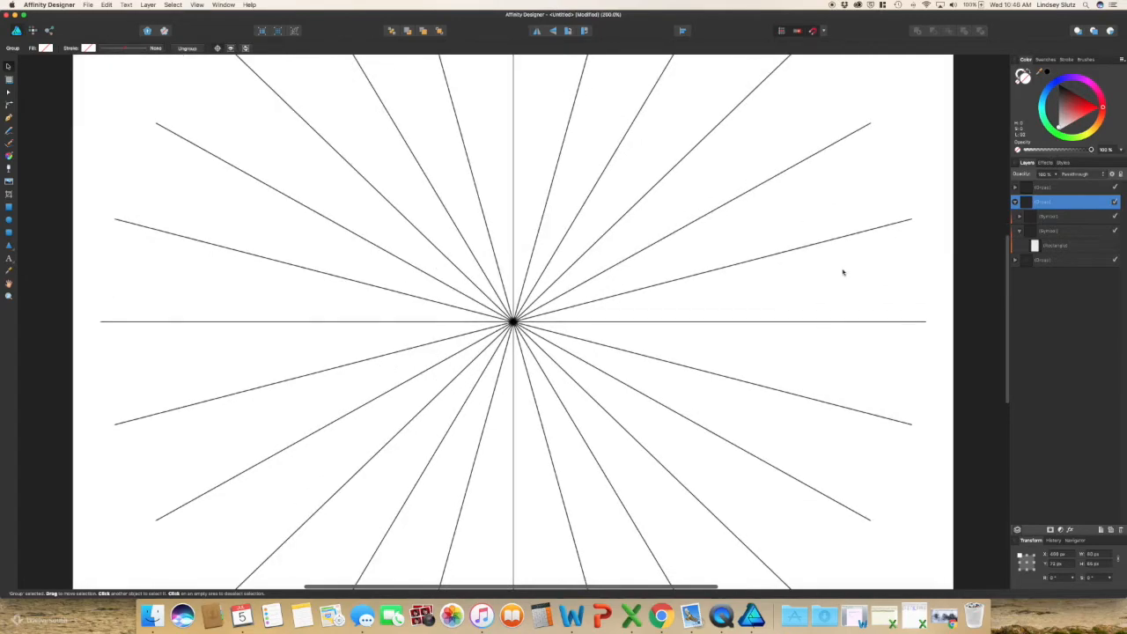
Select the Rectangle inside the symbol in the Layers panel for editing
click(1057, 244)
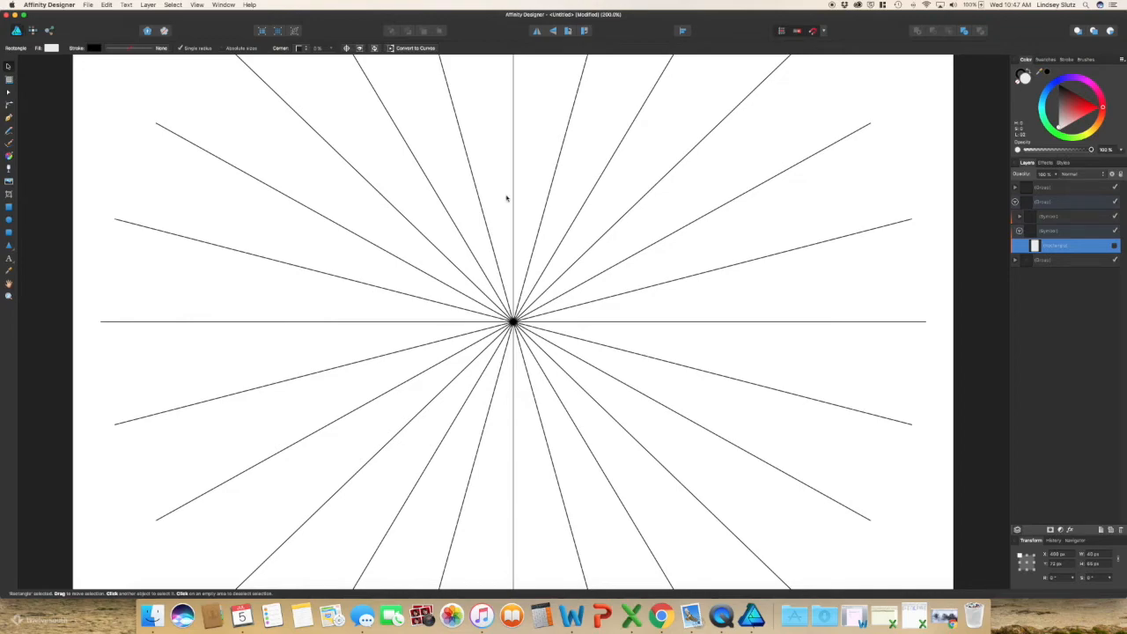
mouse_move(90, 200)
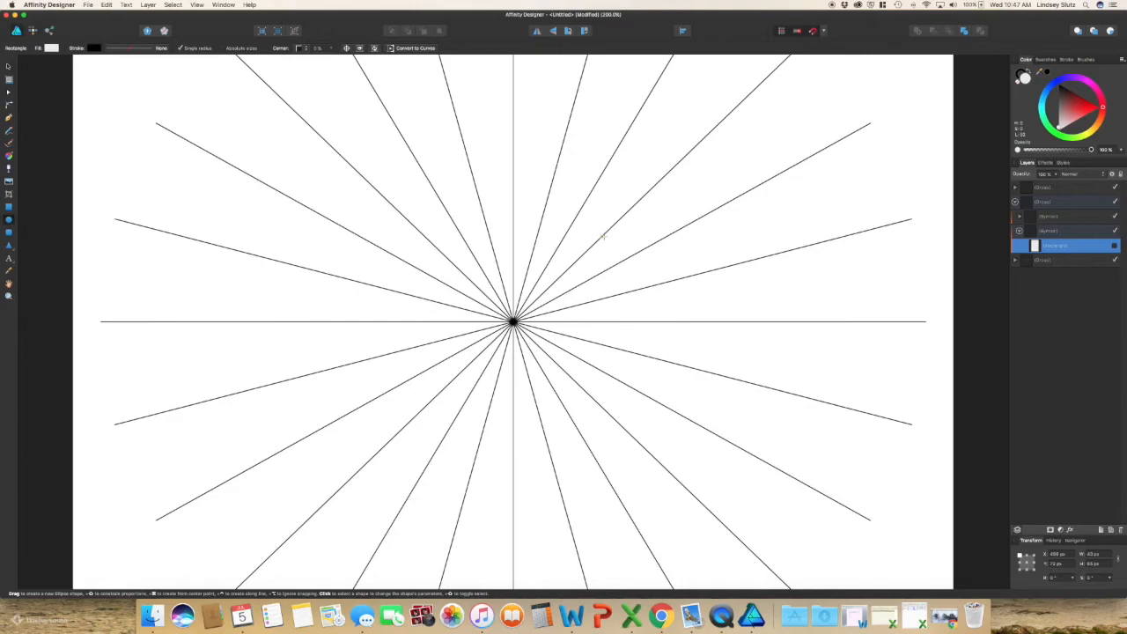
Draw a circle at the grid hub and give it a soft light blue fill
drag(513, 323, 561, 297)
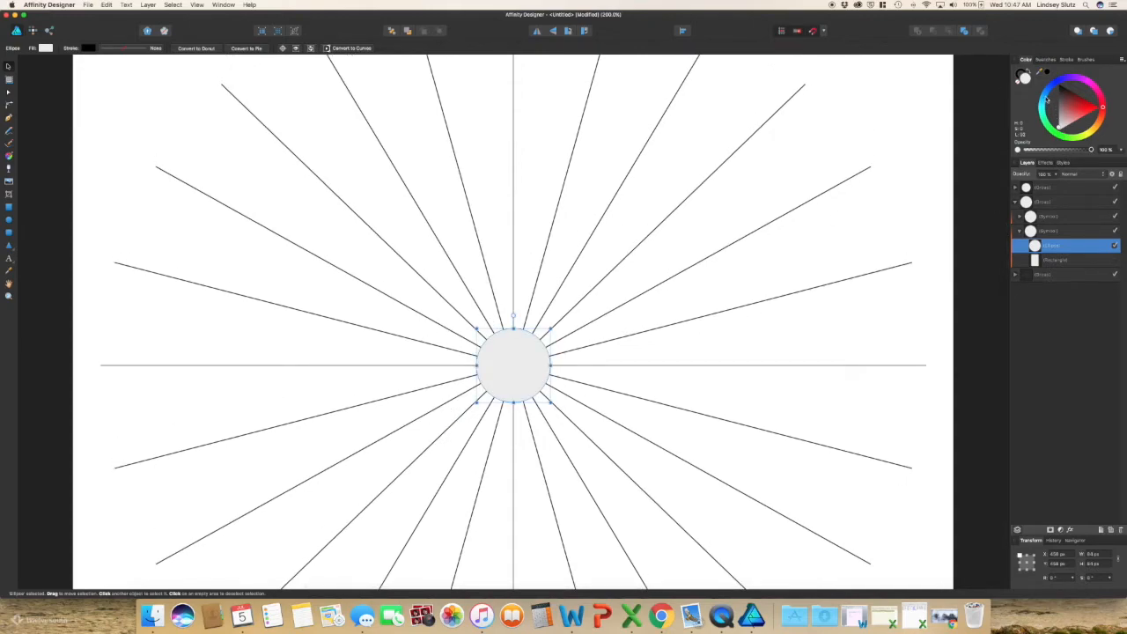
click(1058, 97)
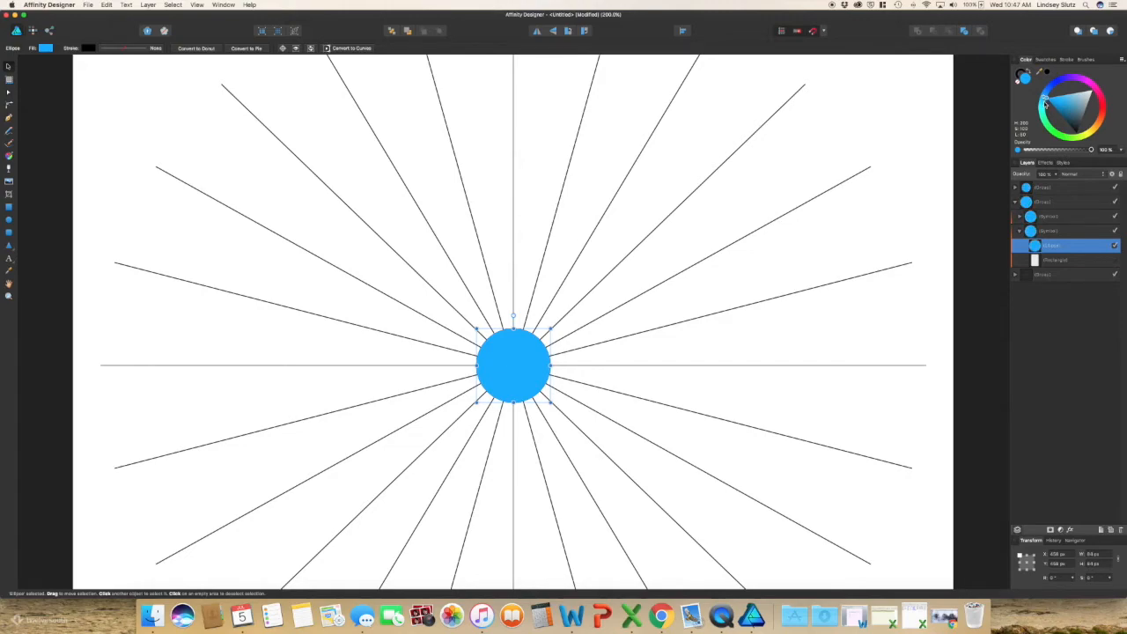
click(1050, 95)
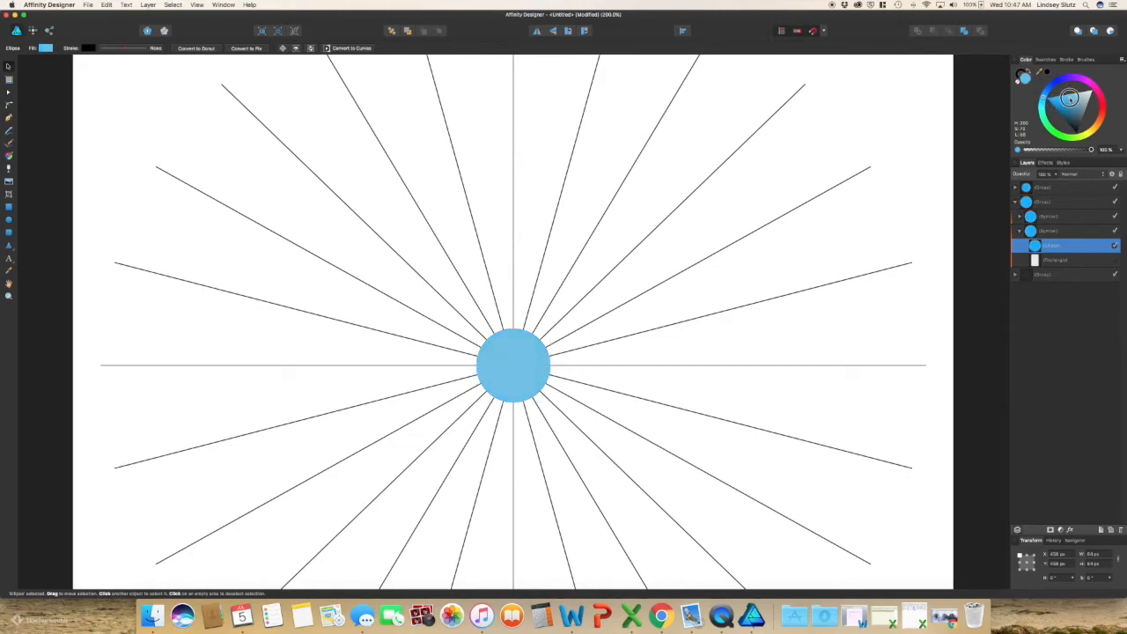
click(513, 366)
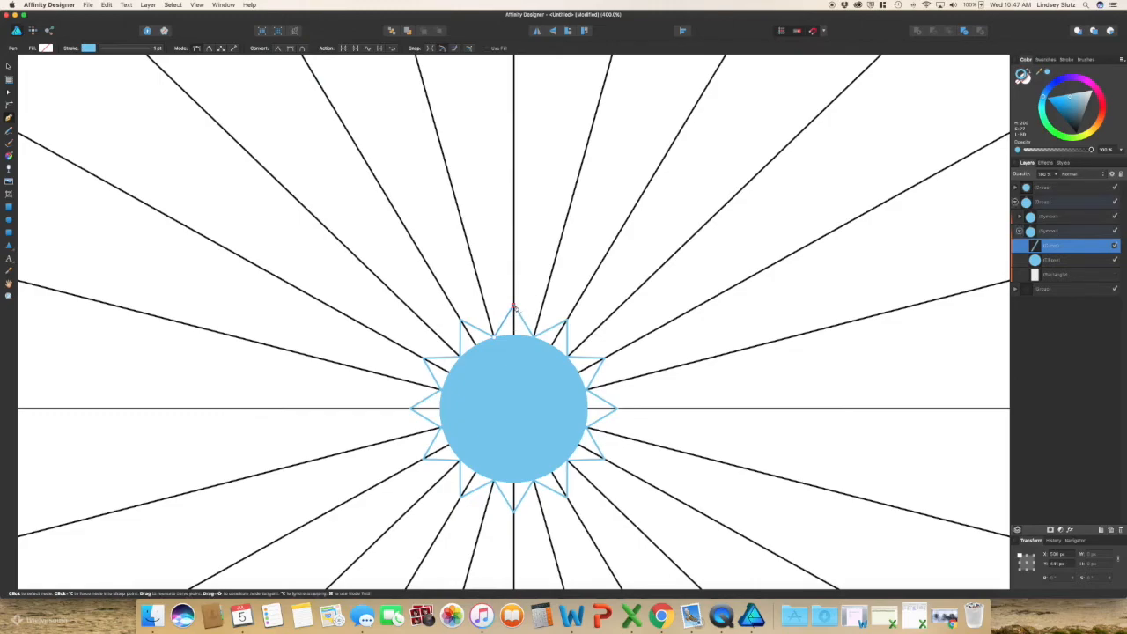
Curve the pointed petal node into a rounded arch inside the symbol
drag(515, 308, 515, 278)
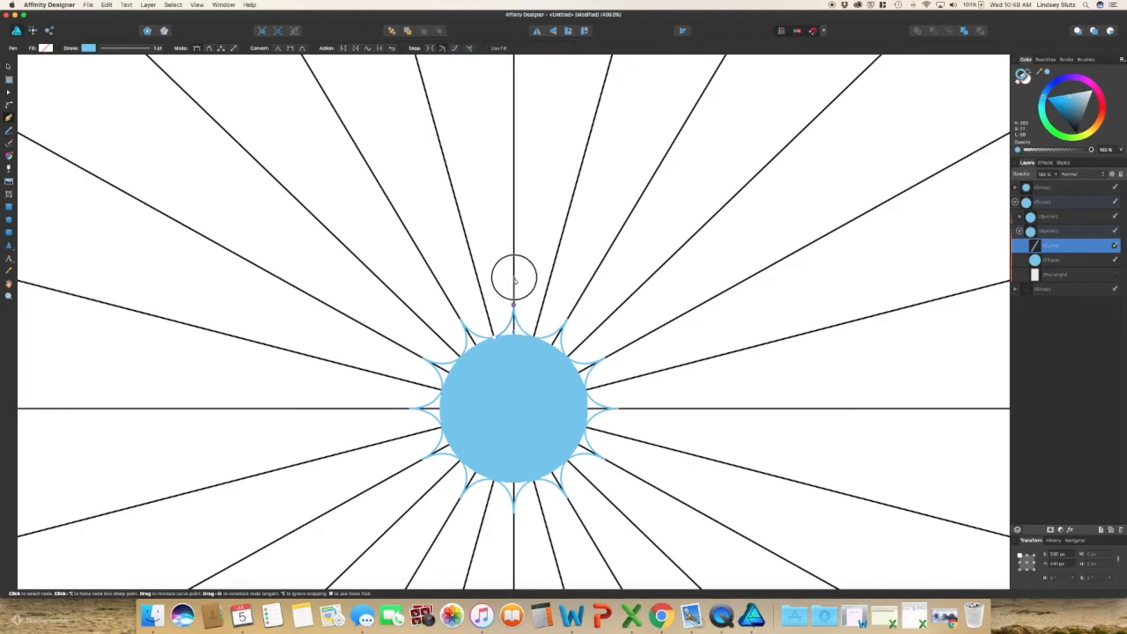
mouse_move(586, 243)
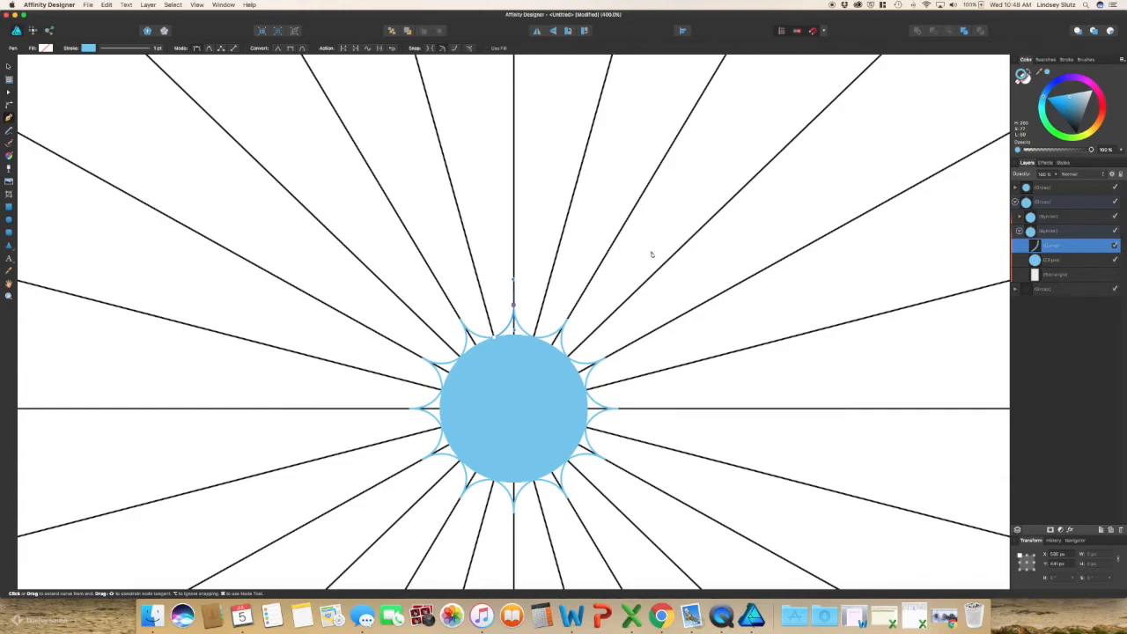
mouse_move(533, 273)
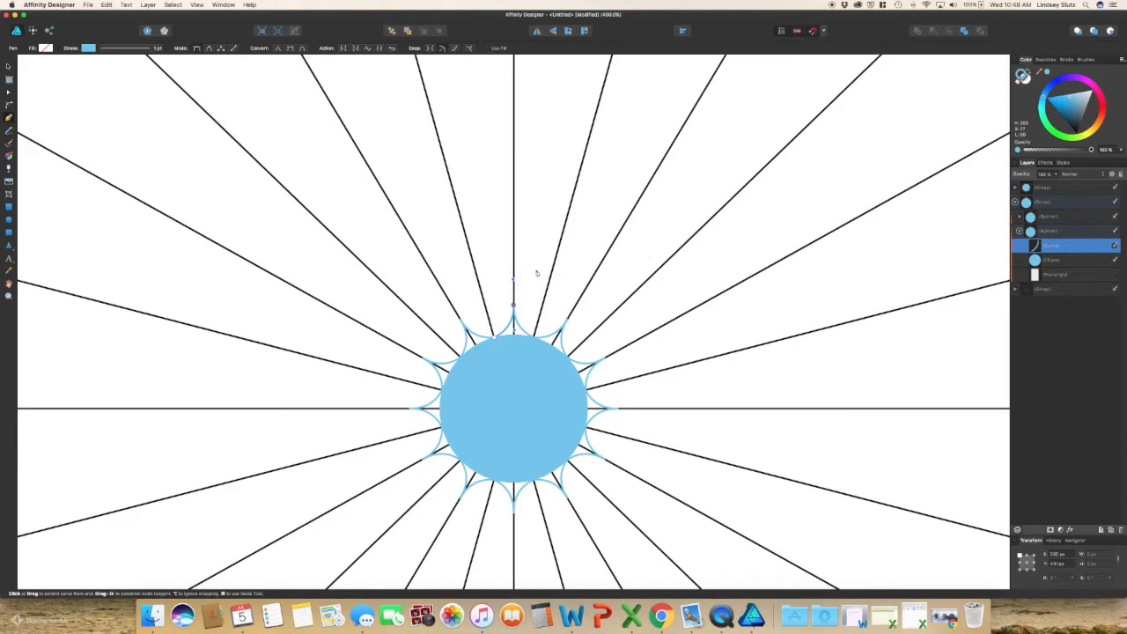
mouse_move(13, 150)
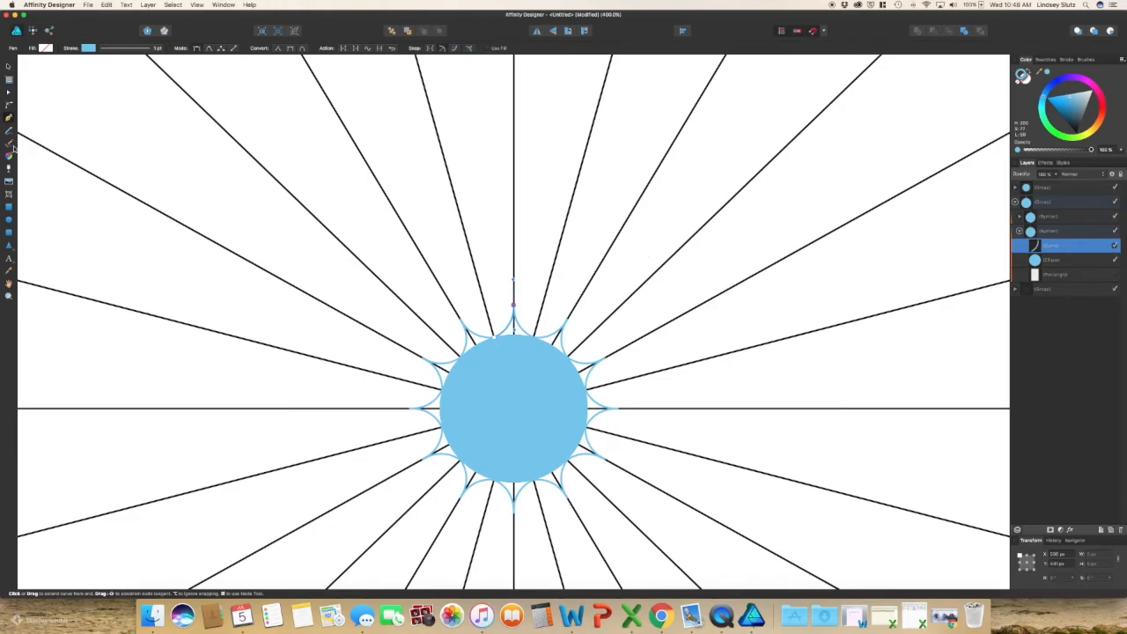
mouse_move(8, 148)
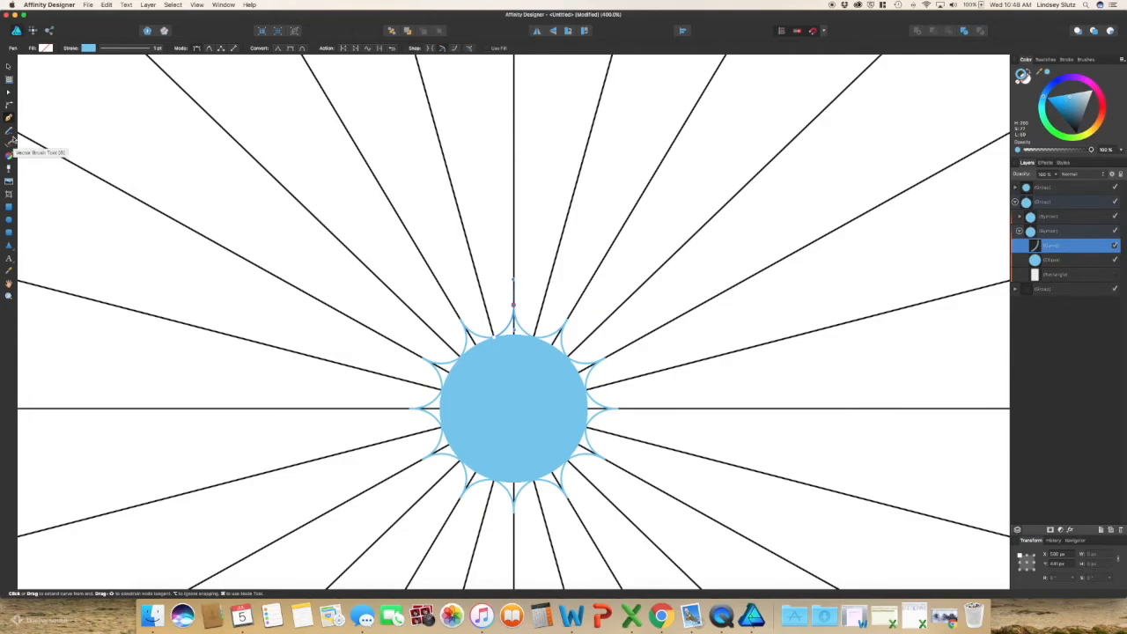
mouse_move(167, 134)
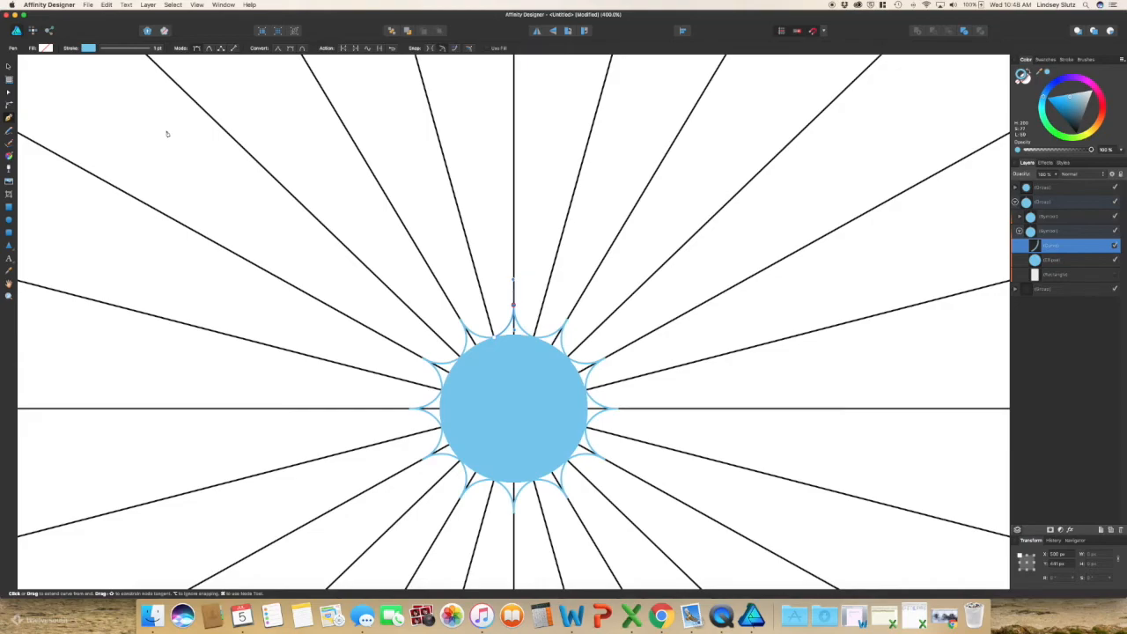
mouse_move(74, 81)
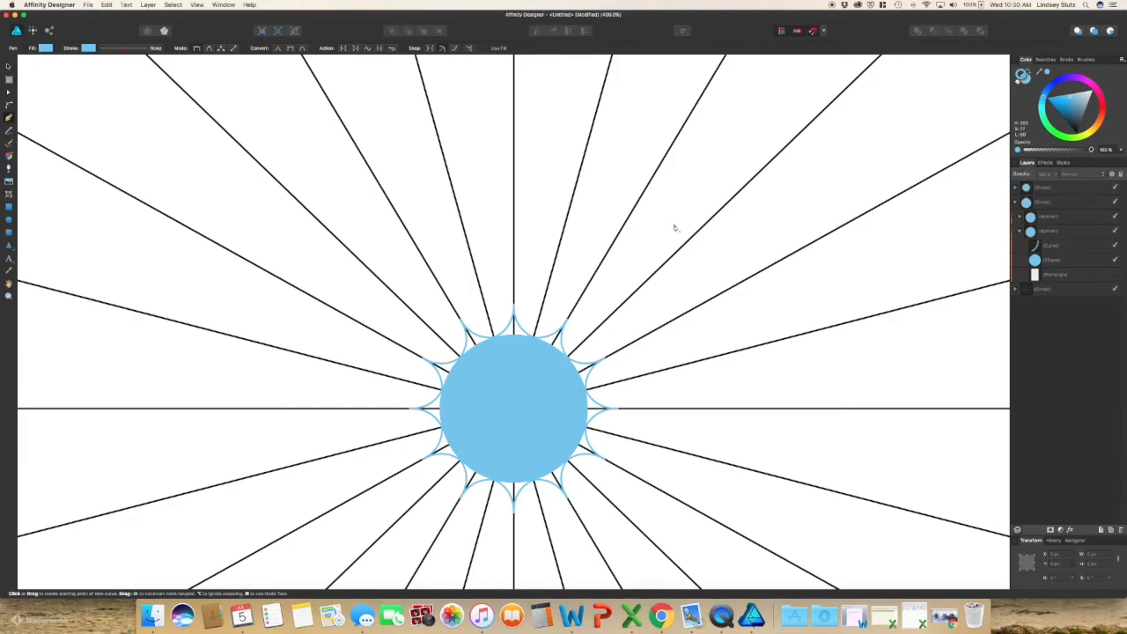
mouse_move(1081, 216)
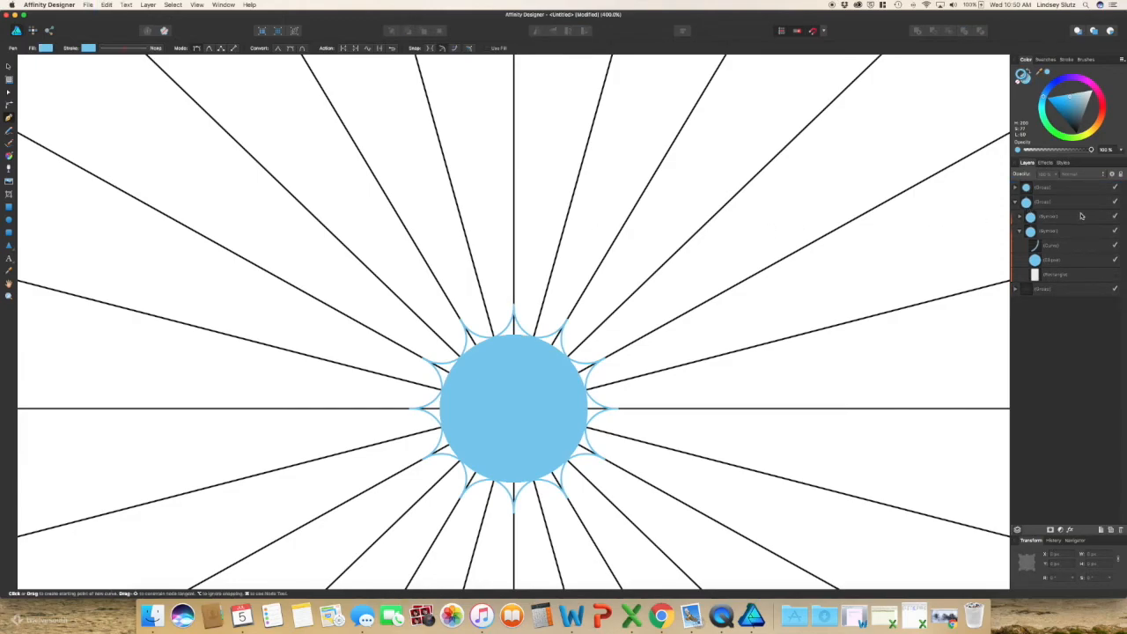
click(1061, 244)
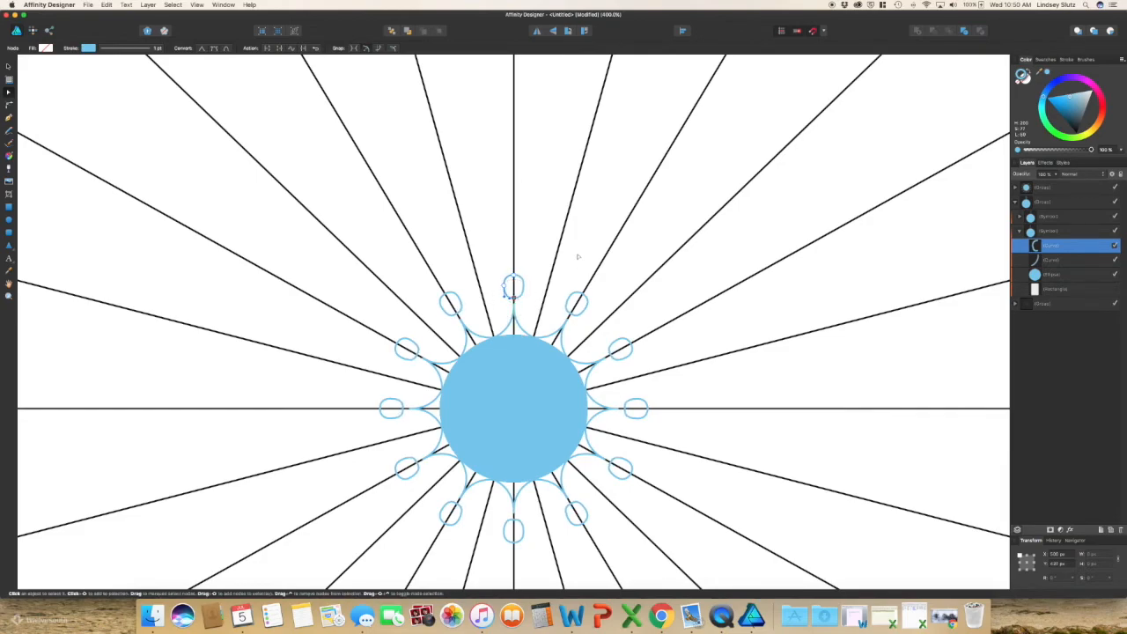
mouse_move(902, 139)
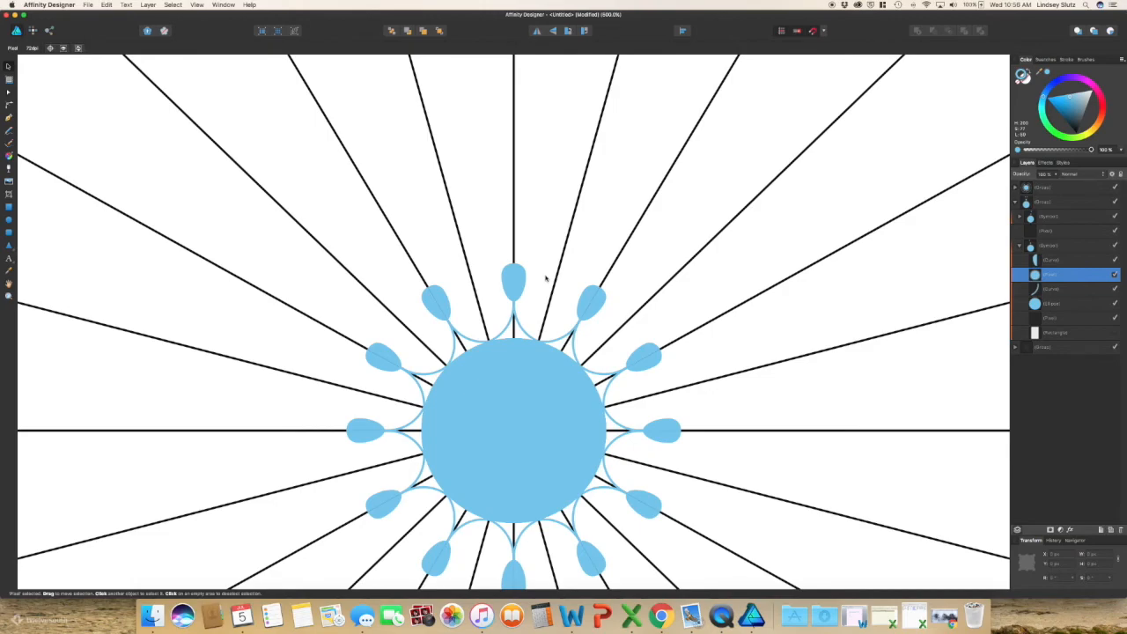
mouse_move(190, 168)
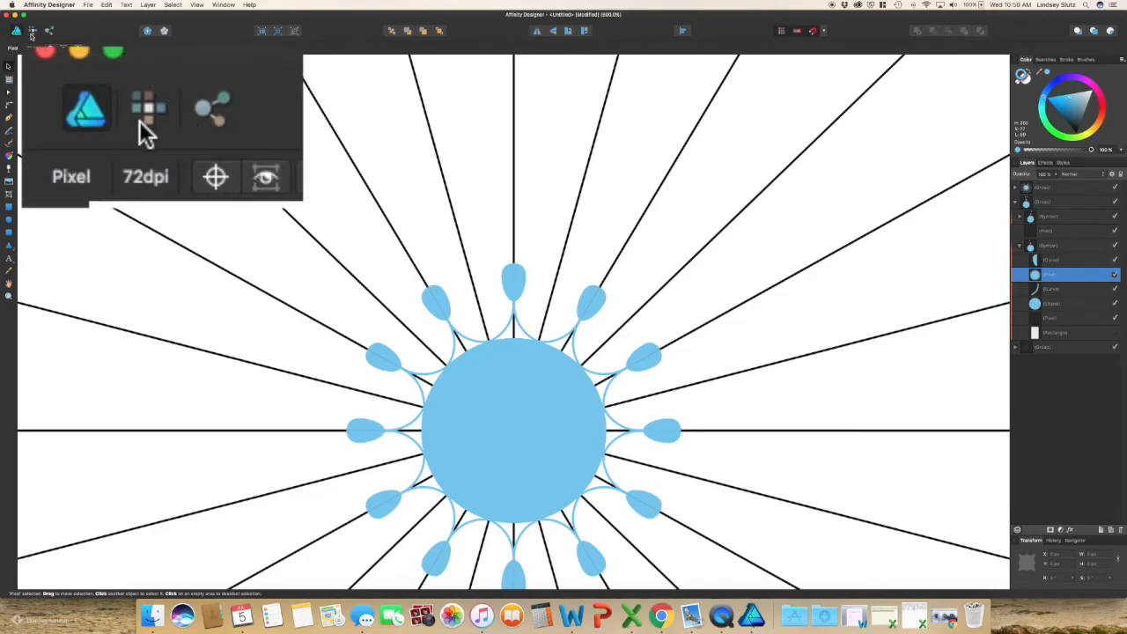
mouse_move(146, 105)
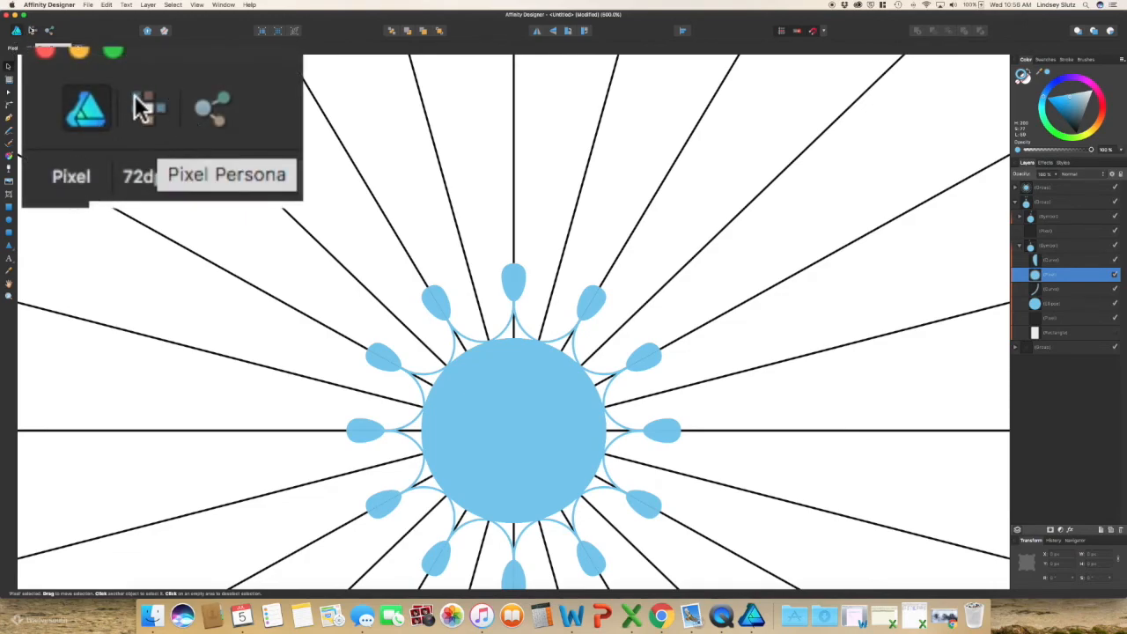
Switch to the Pixel Persona and pick a wide soft-edged brush from Brushes
click(145, 107)
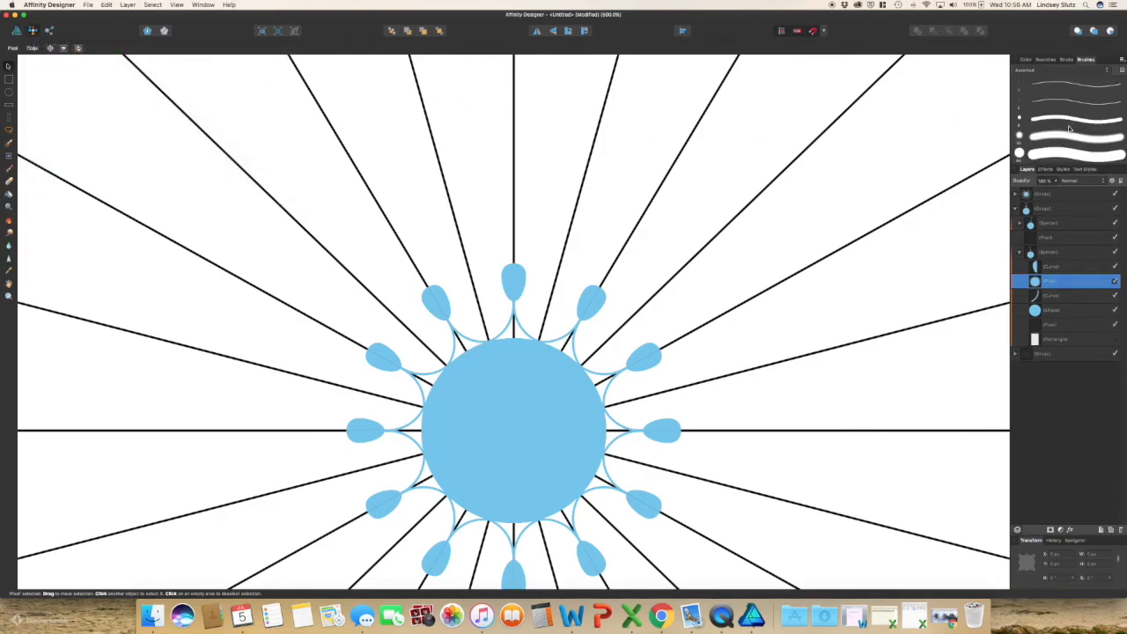
click(1069, 141)
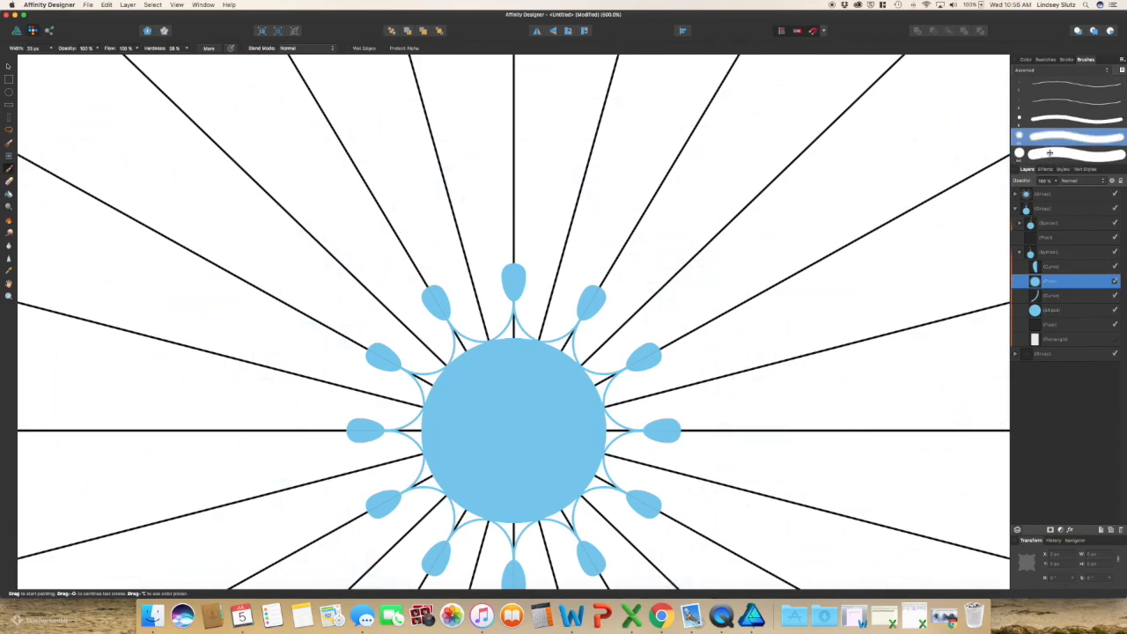
click(1074, 110)
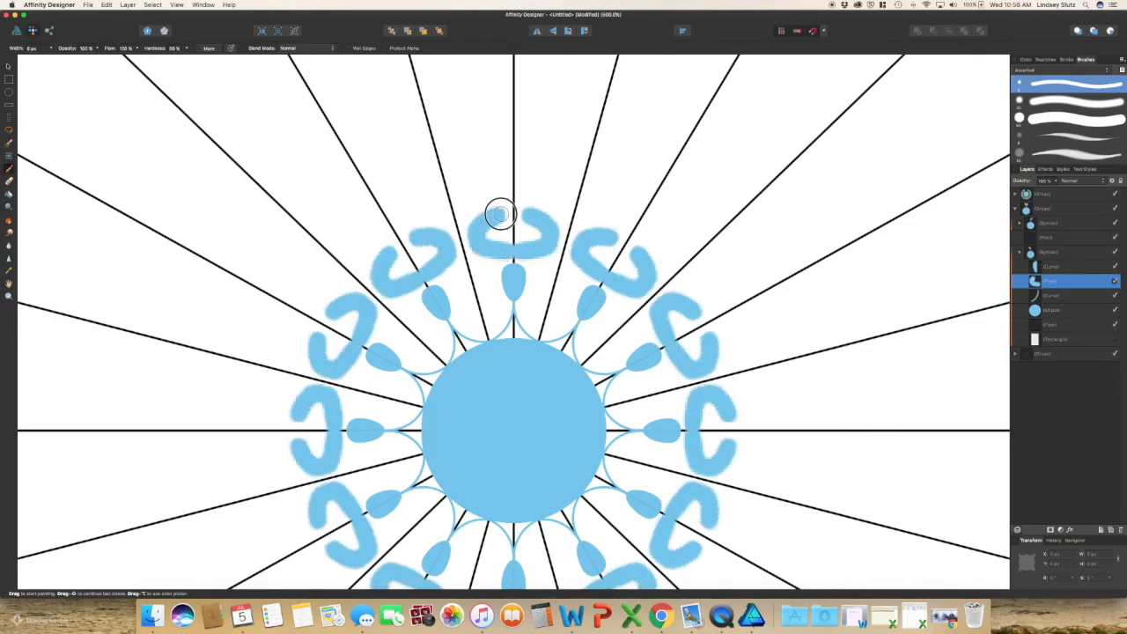
Paint a hook, a T-shaped loop and wavy tendrils above the top petal
drag(500, 211, 471, 161)
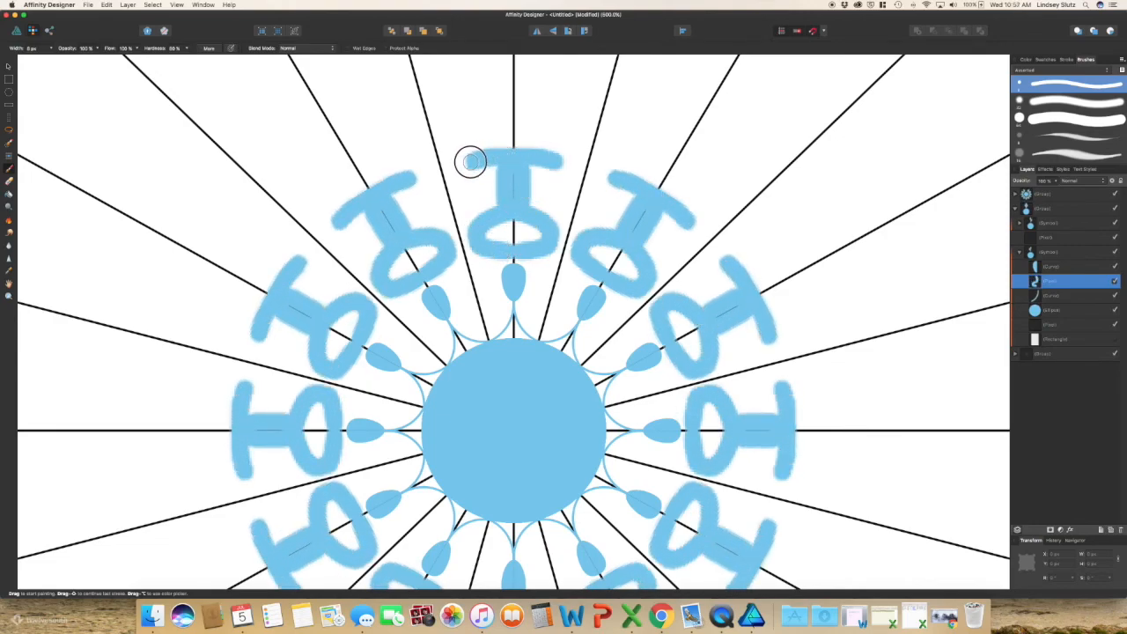
drag(470, 161, 460, 216)
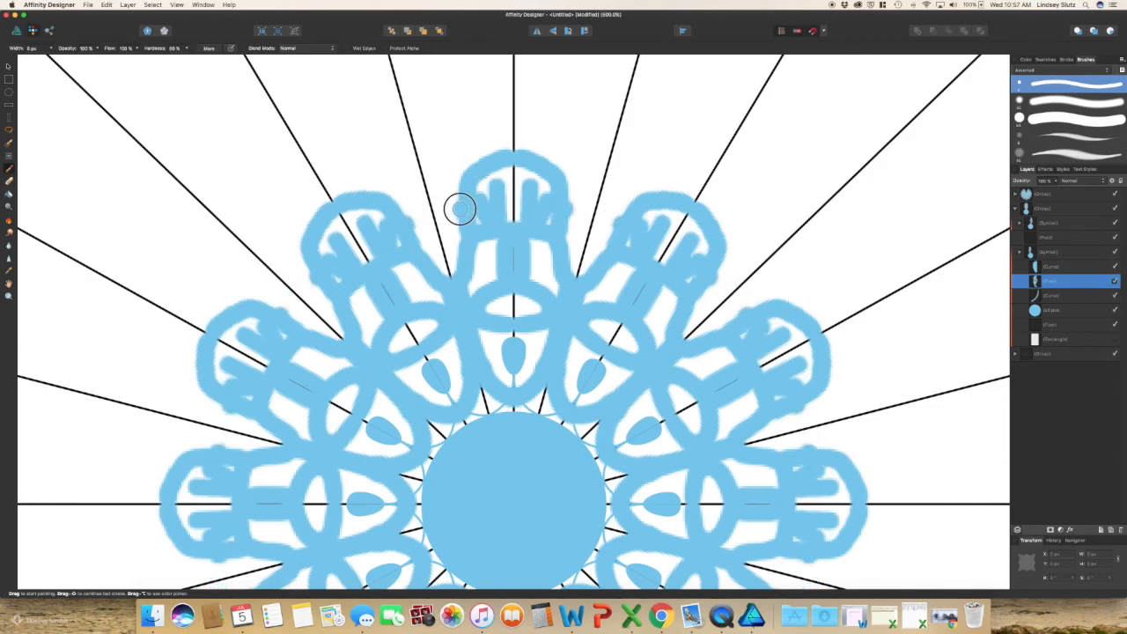
drag(461, 209, 422, 100)
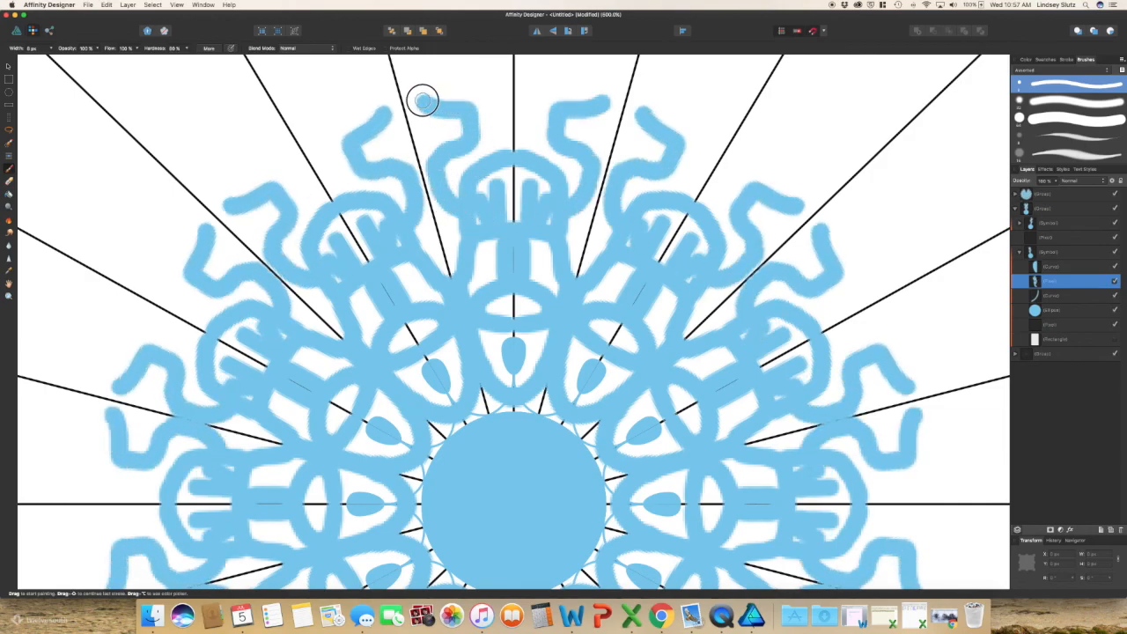